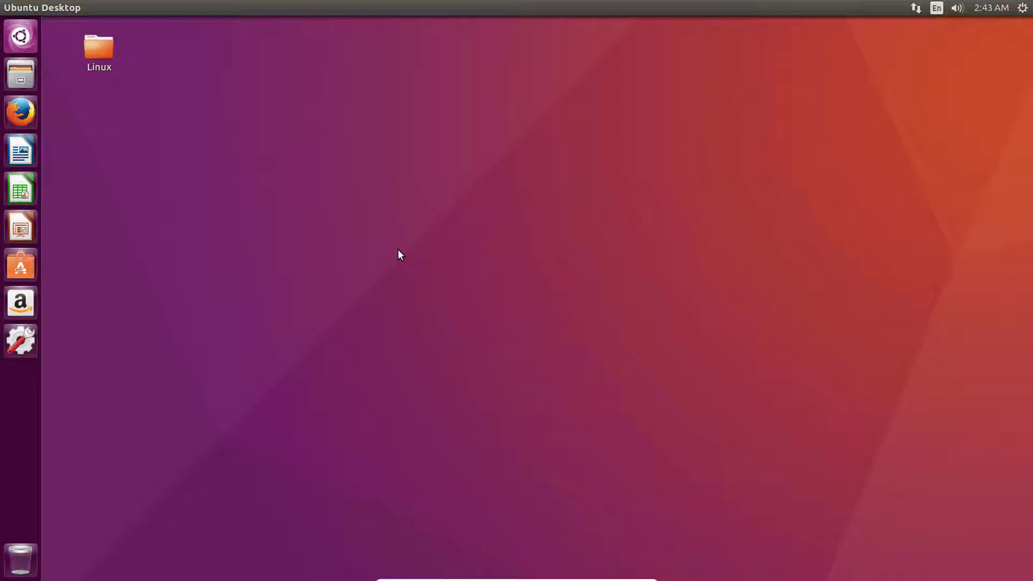
{"action": "mouse_move", "coordinate": [348, 252]}
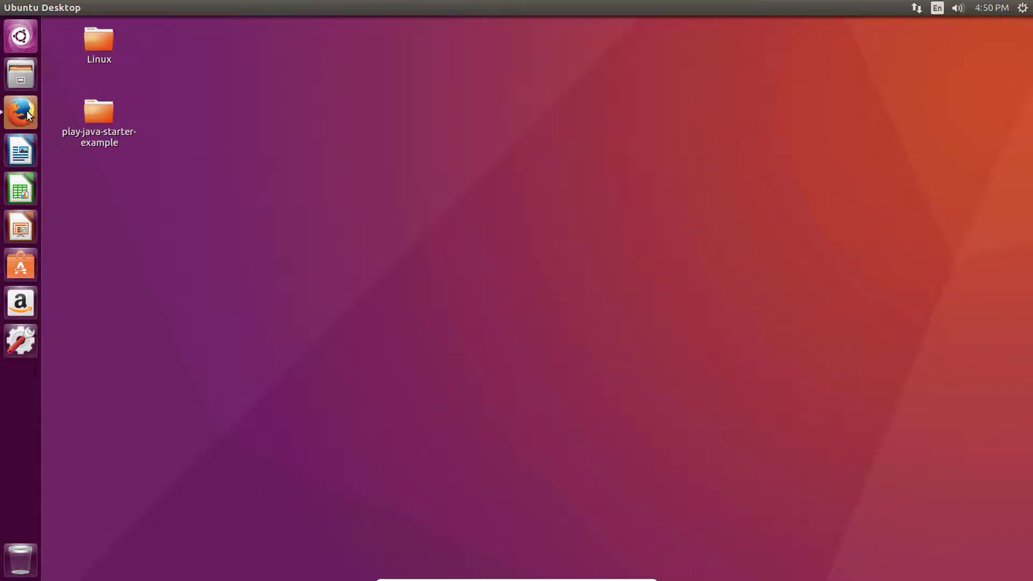
- Search Google for 'eclipse download' and open the Eclipse Downloads result
{"action": "left_click", "coordinate": [20, 110]}
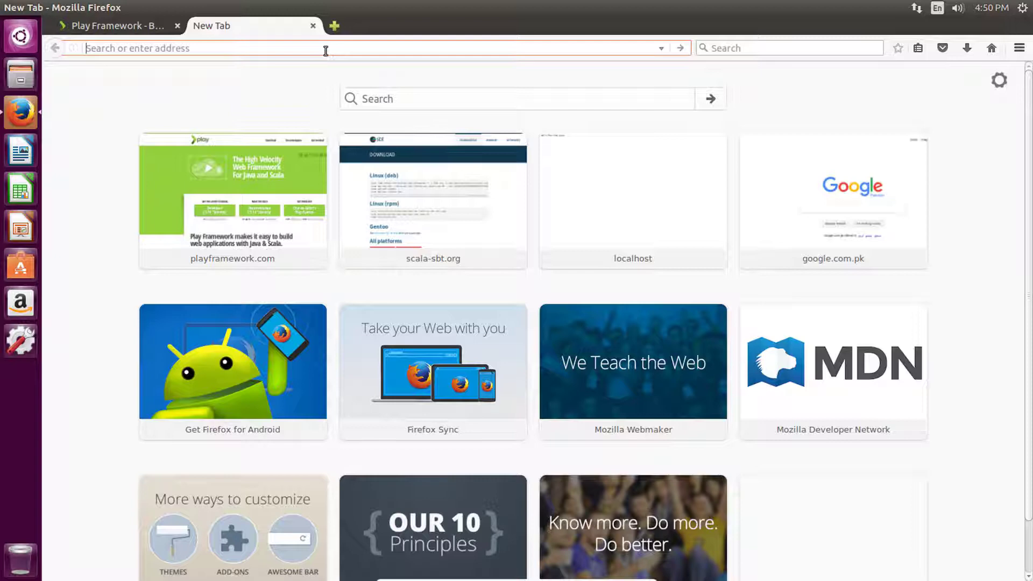
{"action": "type", "text": "google.com/"}
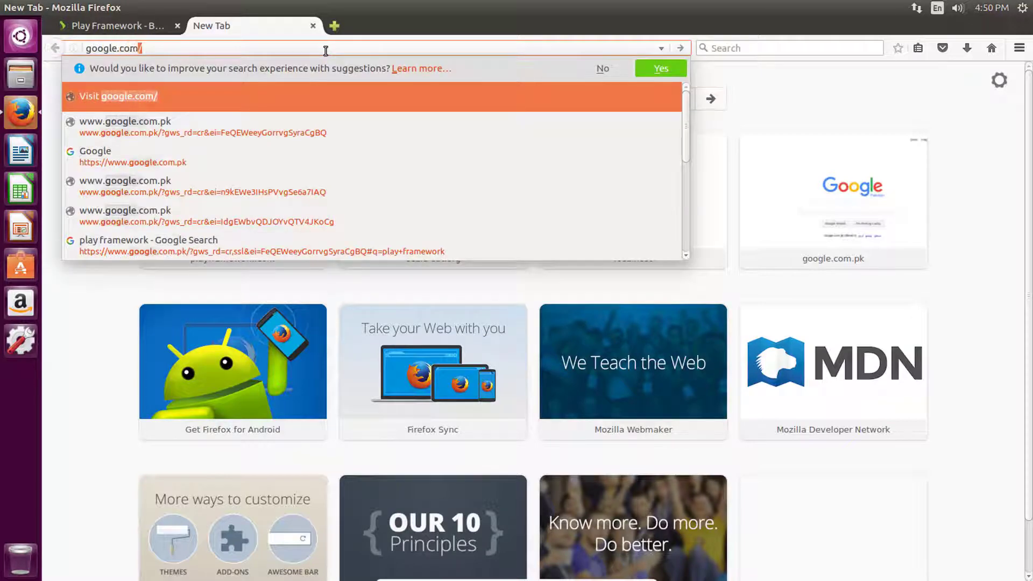
{"action": "key", "text": "Return"}
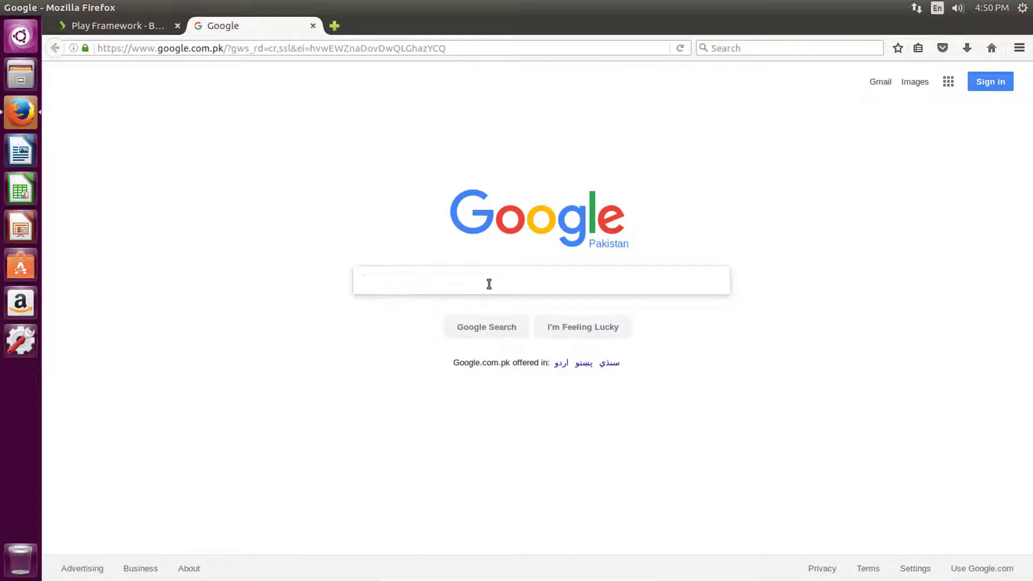
{"action": "type", "text": "eclipse download"}
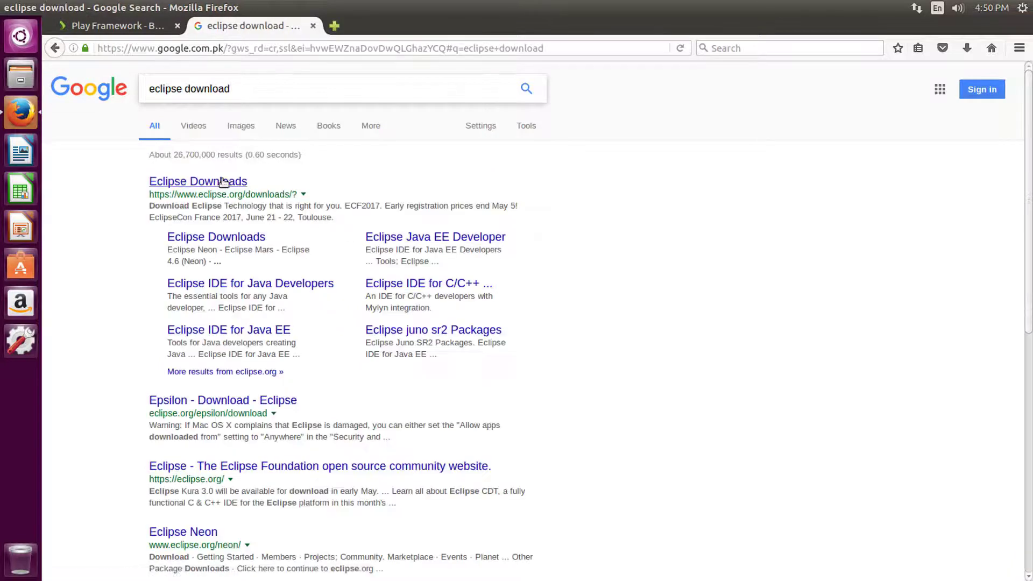
{"action": "left_click", "coordinate": [198, 182]}
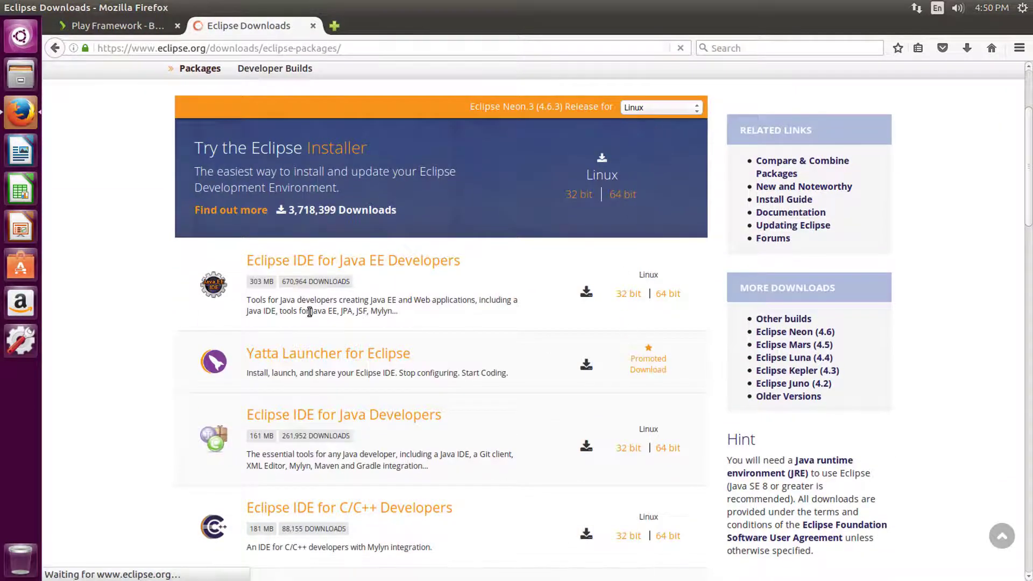
- Save the Eclipse IDE for Java EE Developers 64-bit Linux archive from the suggested mirror
{"action": "left_click", "coordinate": [352, 261]}
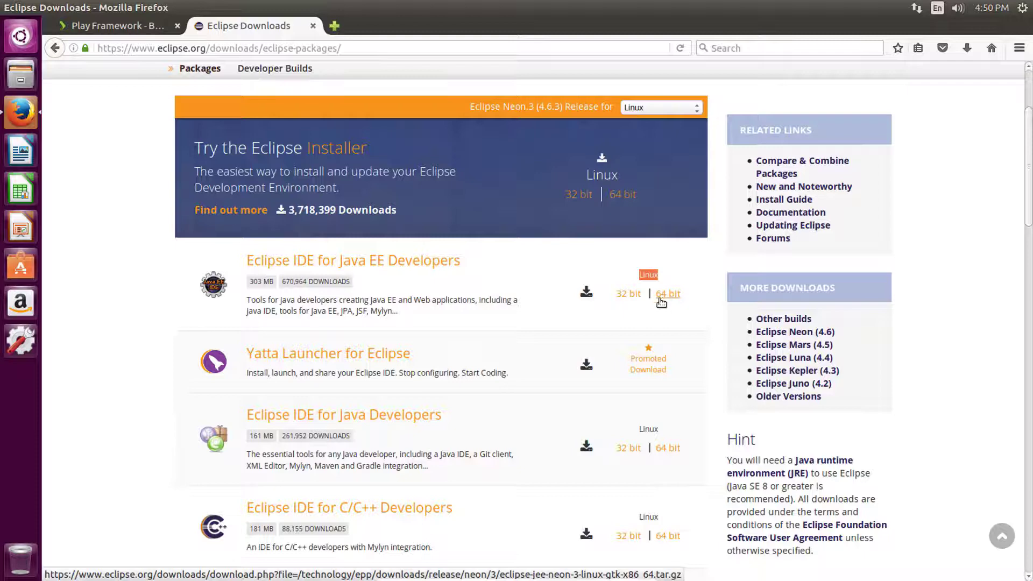
{"action": "left_click", "coordinate": [667, 293]}
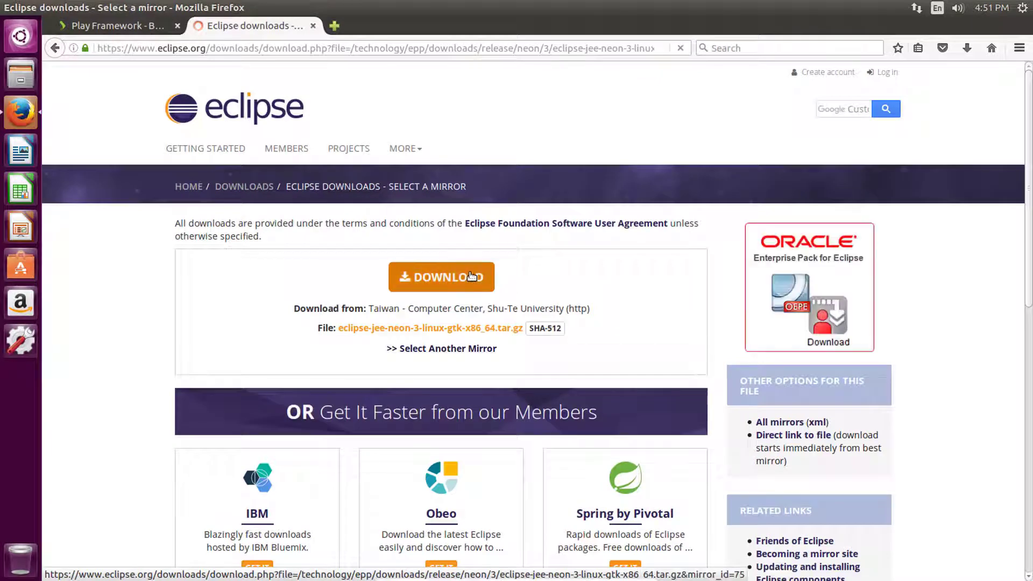
{"action": "left_click", "coordinate": [441, 277]}
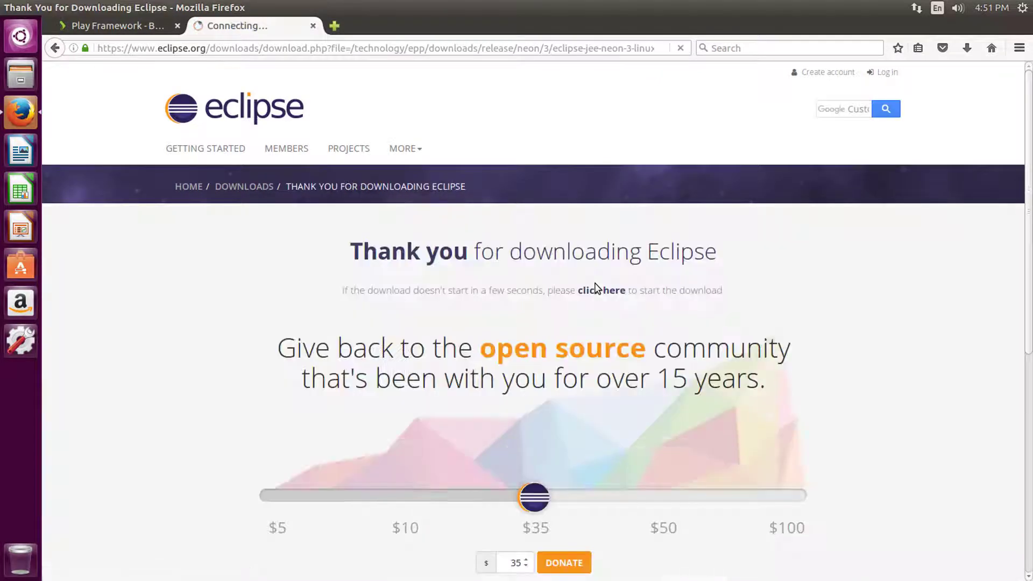
{"action": "left_click", "coordinate": [602, 290]}
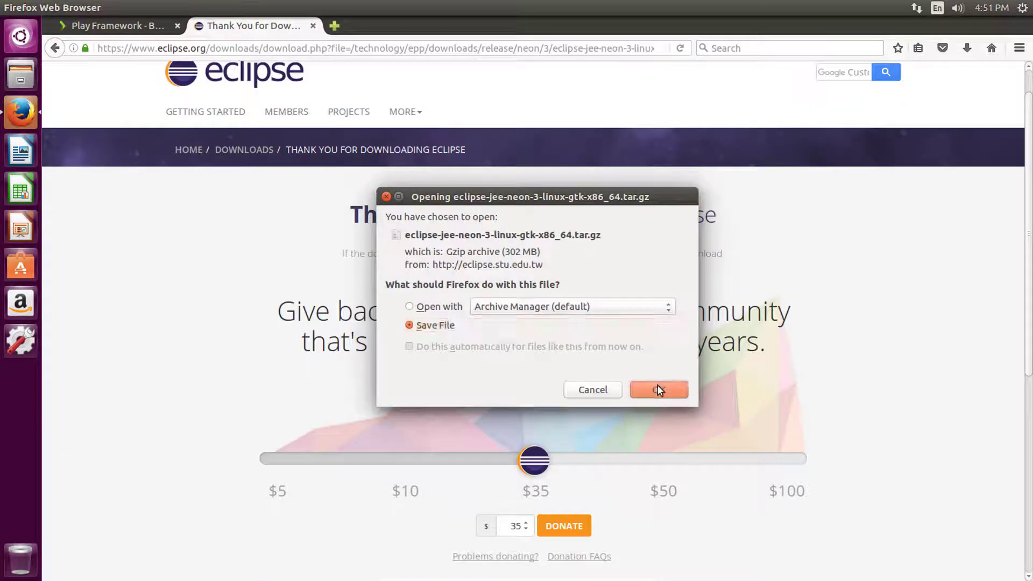
{"action": "left_click", "coordinate": [658, 389]}
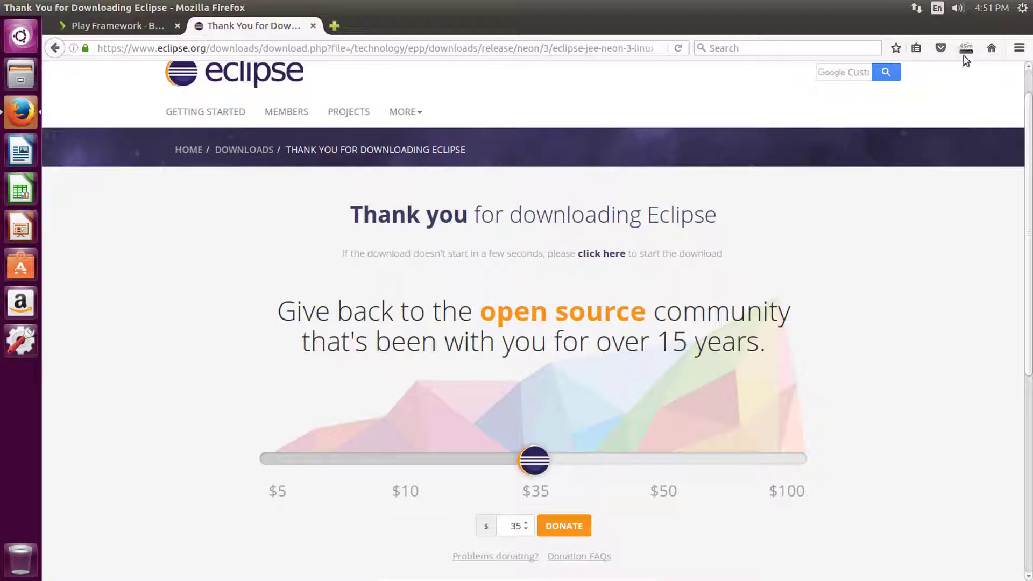
{"action": "left_click", "coordinate": [966, 47]}
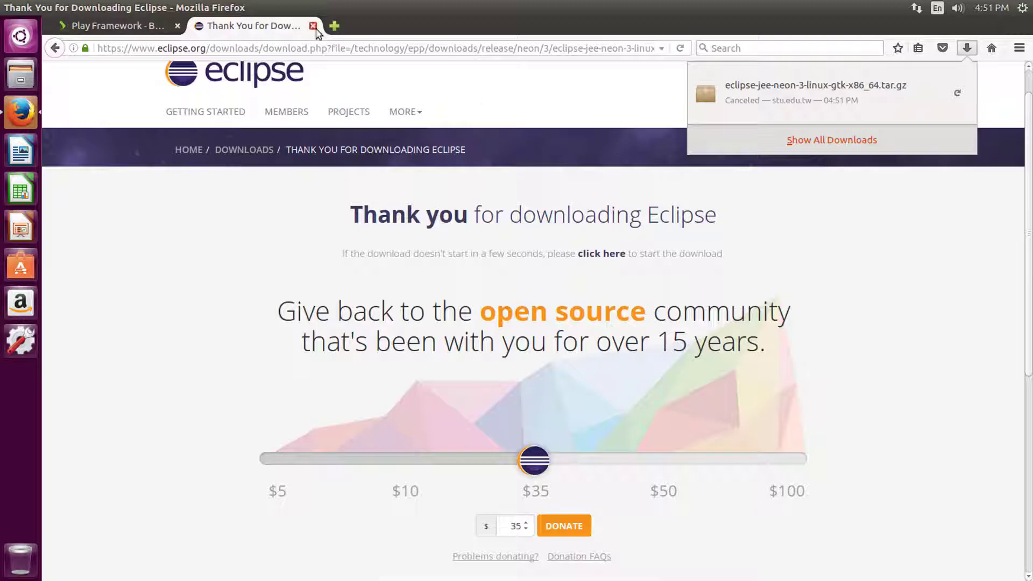
- Copy eclipse-jee-neon-3-linux-gtk-x86_64.tar.gz from the desktop Linux folder
{"action": "left_click", "coordinate": [314, 26]}
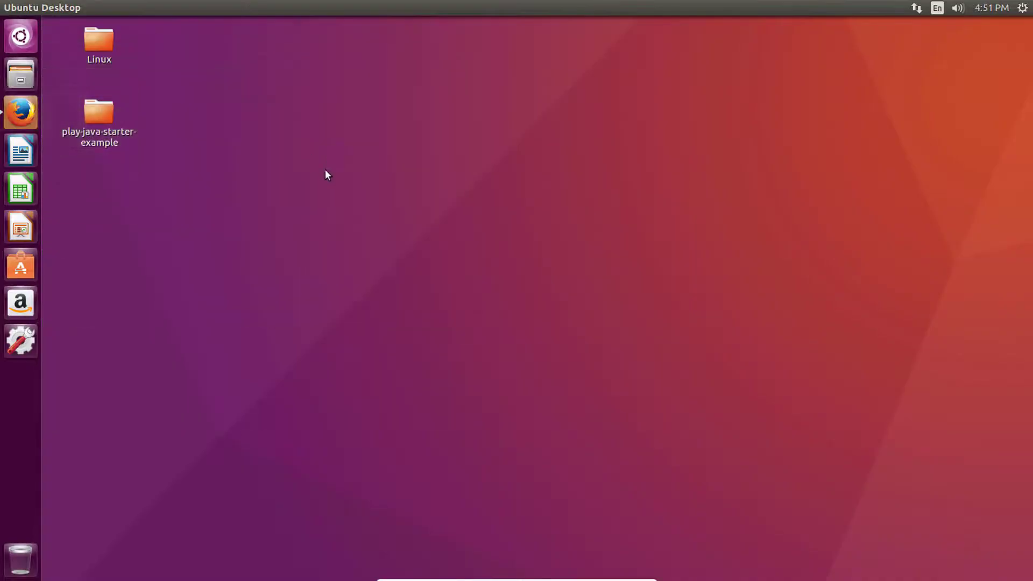
{"action": "double_click", "coordinate": [98, 41]}
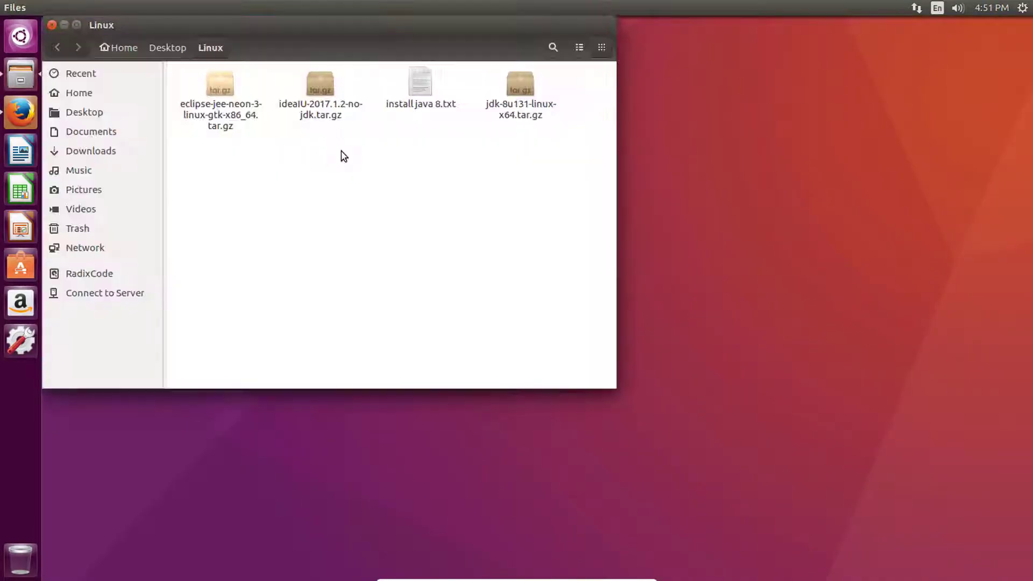
{"action": "right_click", "coordinate": [220, 92]}
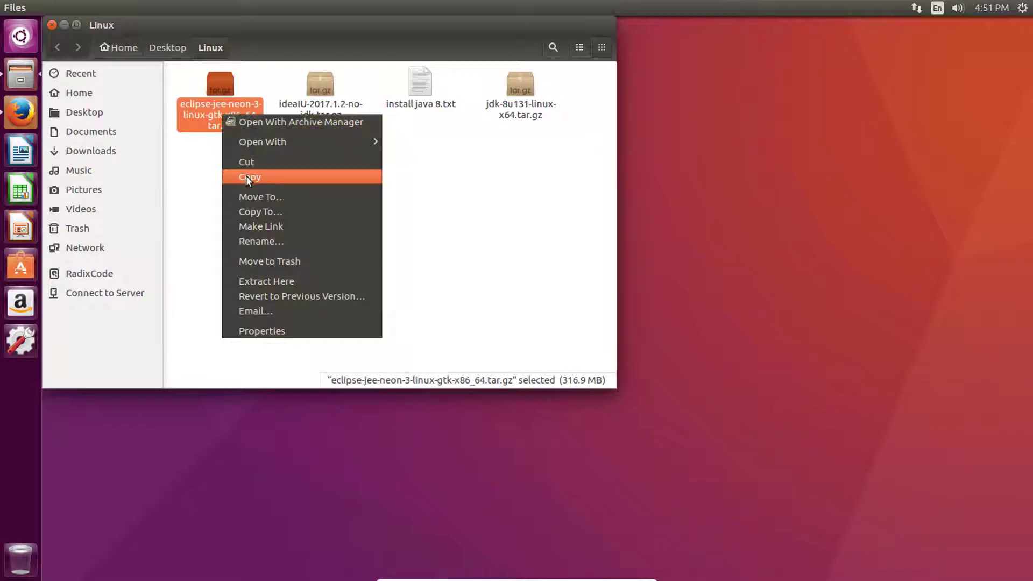
{"action": "left_click", "coordinate": [249, 177]}
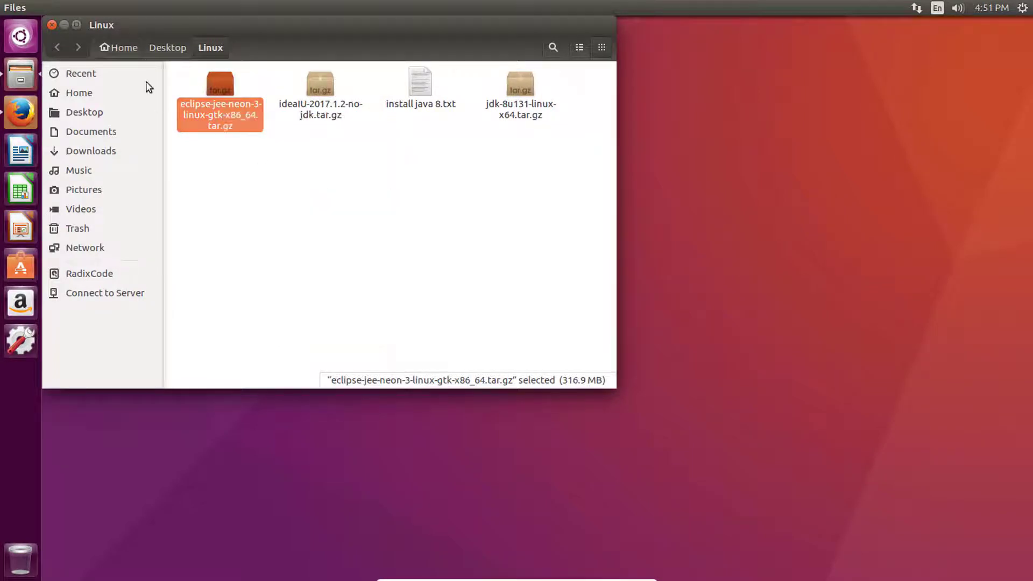
{"action": "left_click", "coordinate": [51, 25]}
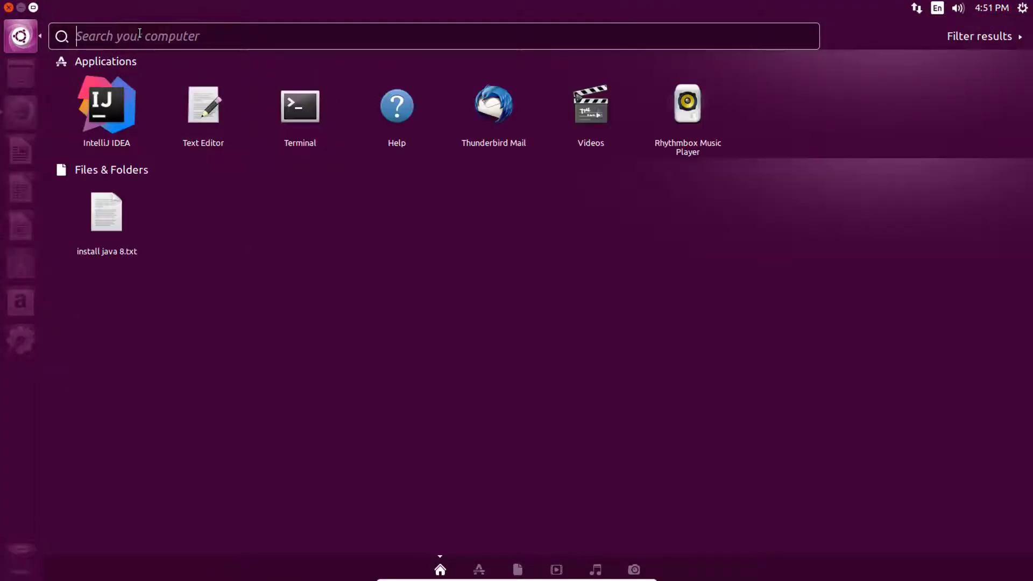
- Launch Terminal from the Dash and run 'sudo nautilus' for a root Files window
{"action": "type", "text": "termi"}
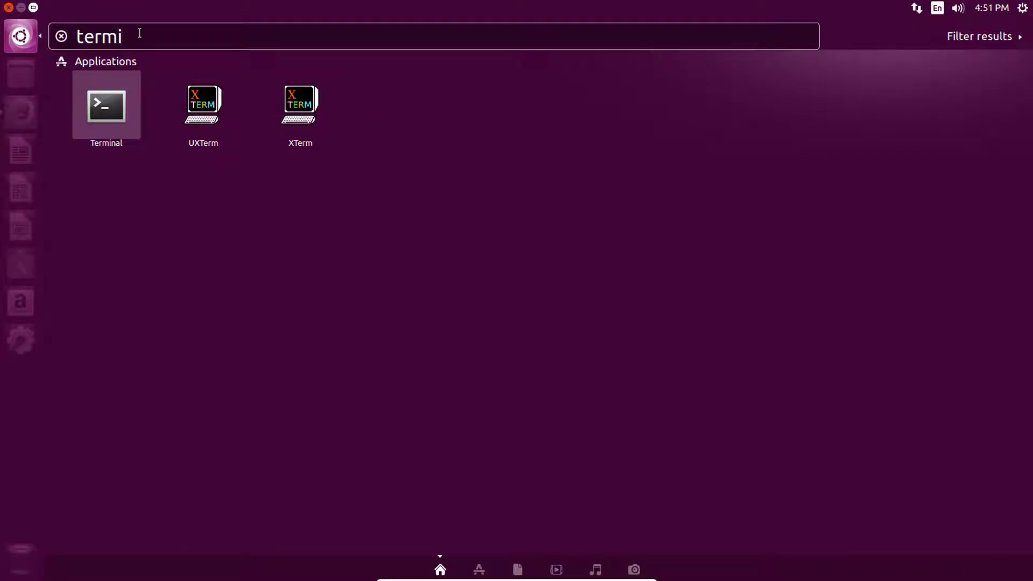
{"action": "left_click", "coordinate": [106, 105]}
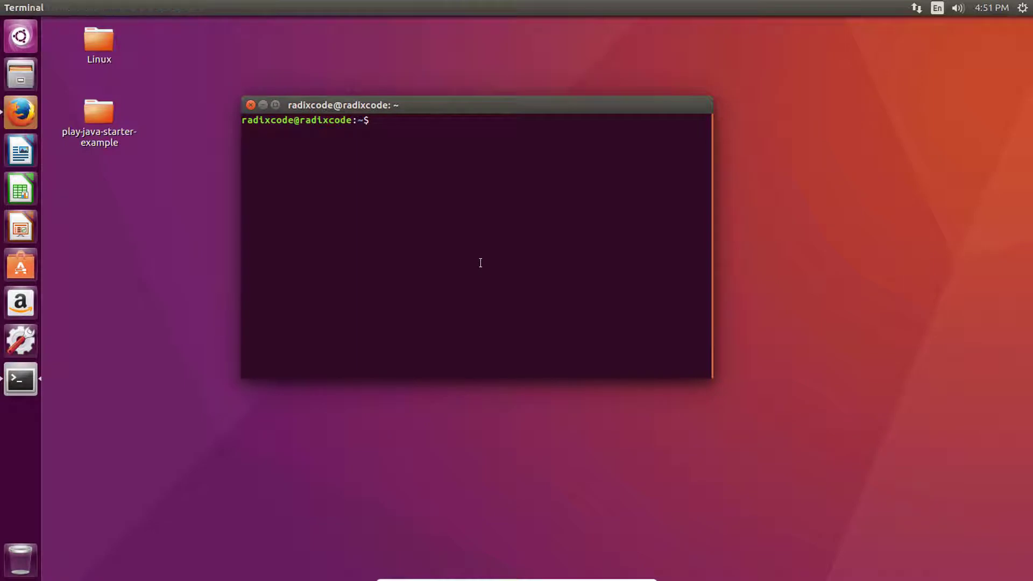
{"action": "type", "text": "sudo"}
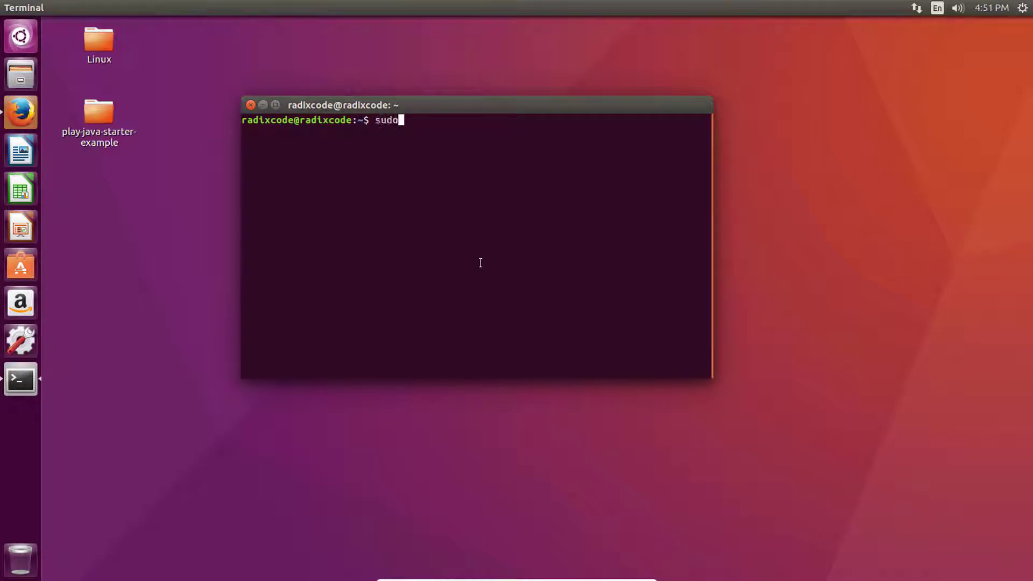
{"action": "type", "text": "naut"}
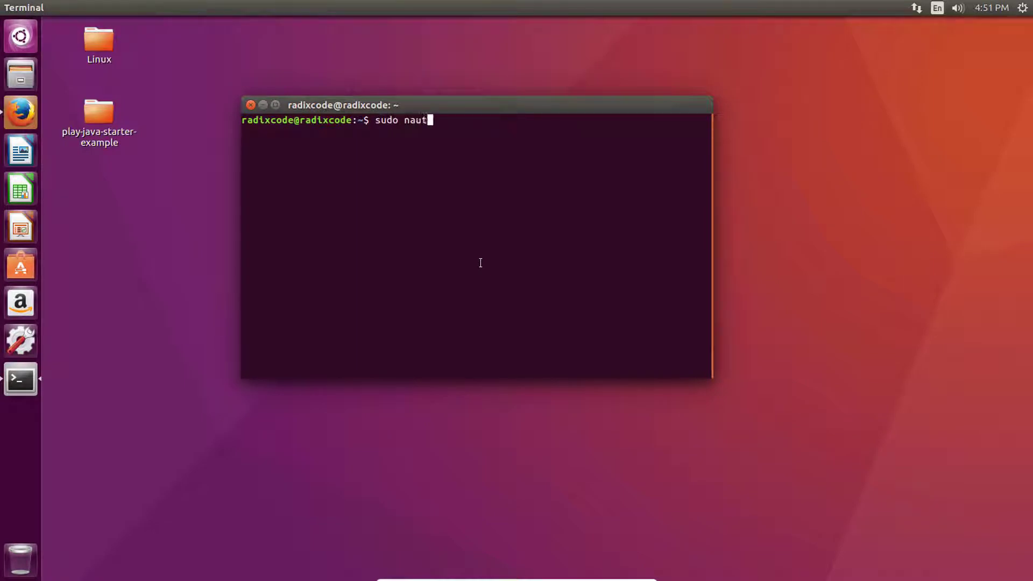
{"action": "type", "text": "ilus"}
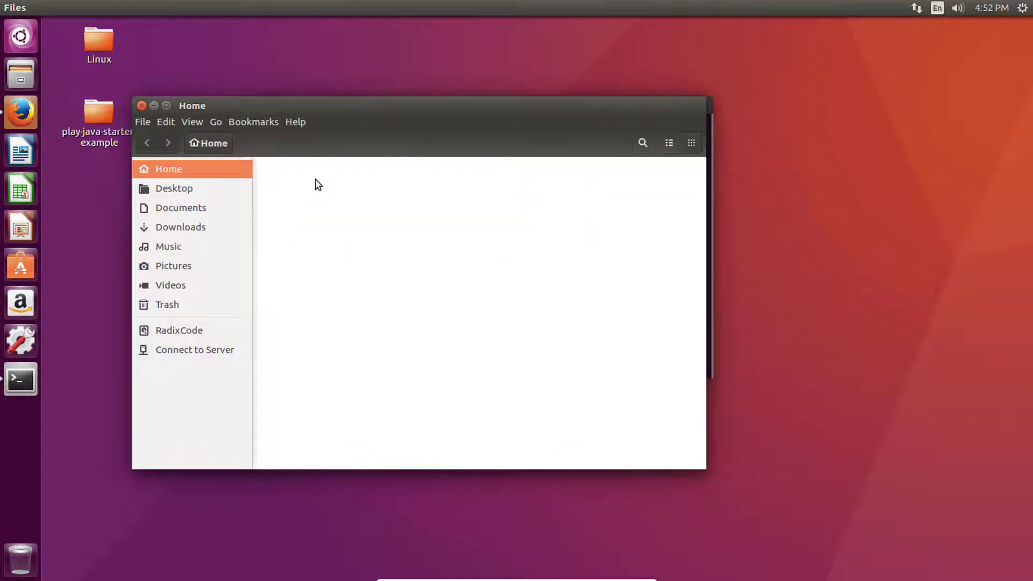
- Copy the Eclipse archive from the Linux folder and browse to the filesystem root
{"action": "double_click", "coordinate": [98, 44]}
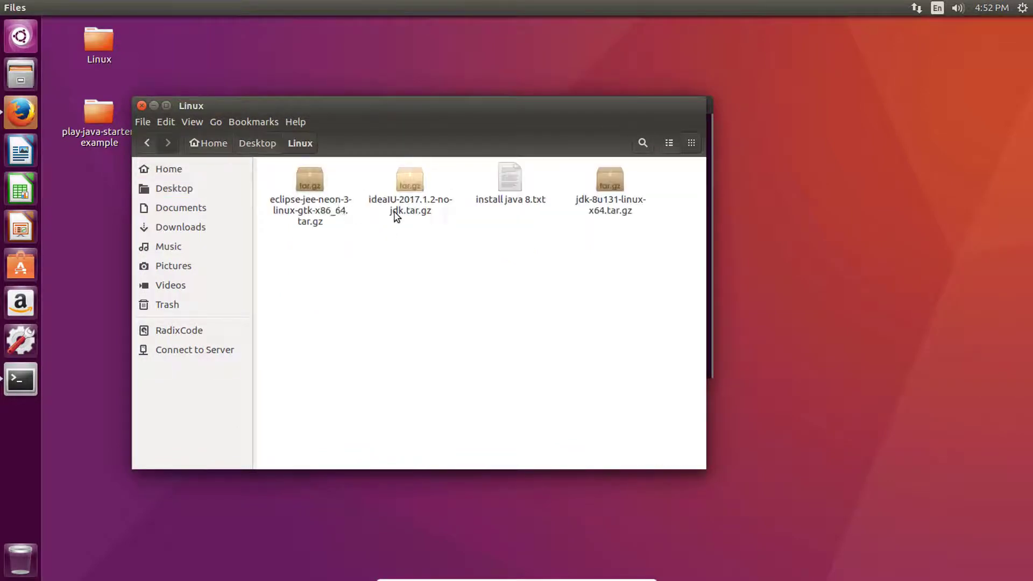
{"action": "right_click", "coordinate": [309, 191]}
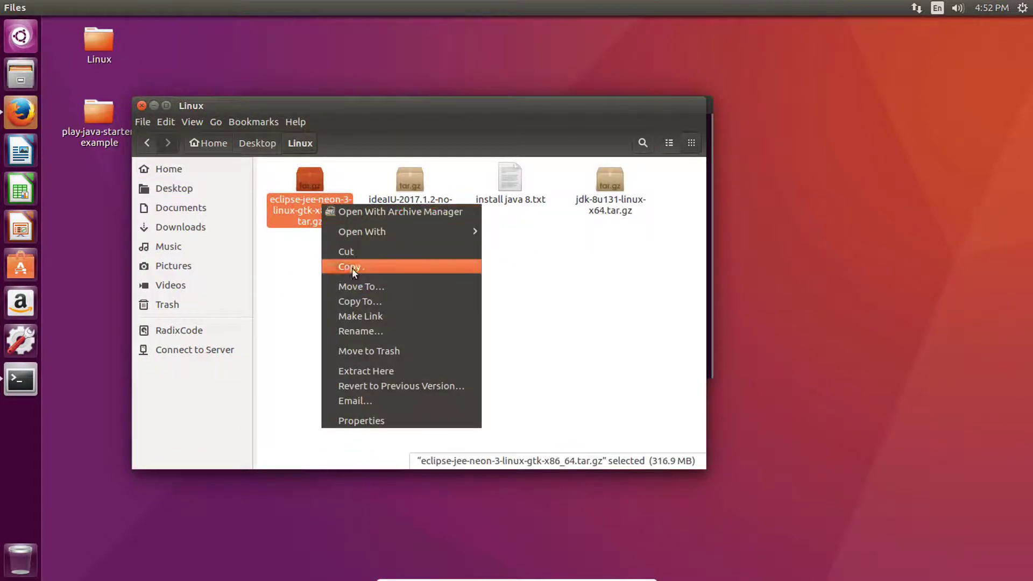
{"action": "left_click", "coordinate": [179, 329]}
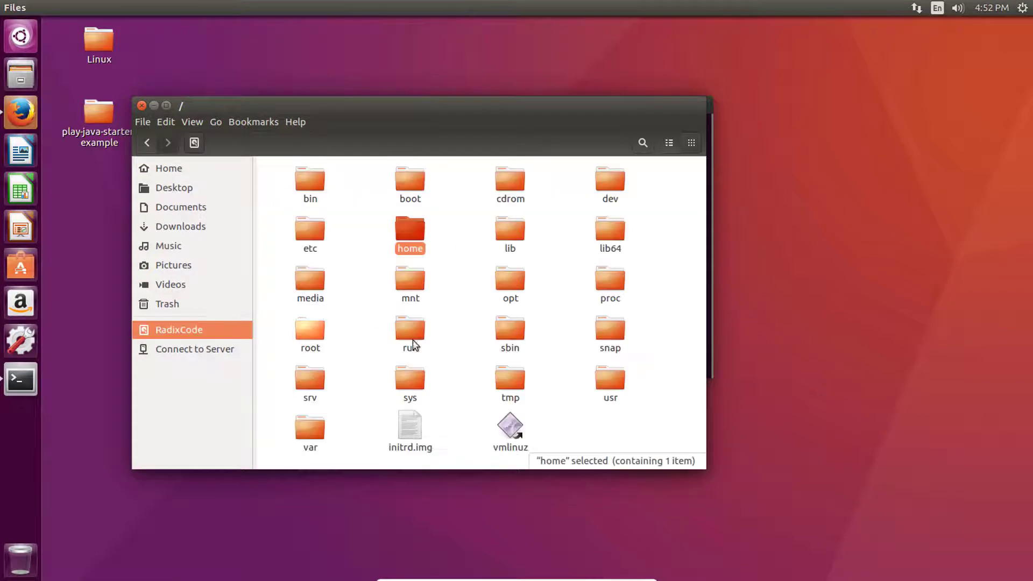
{"action": "double_click", "coordinate": [509, 283]}
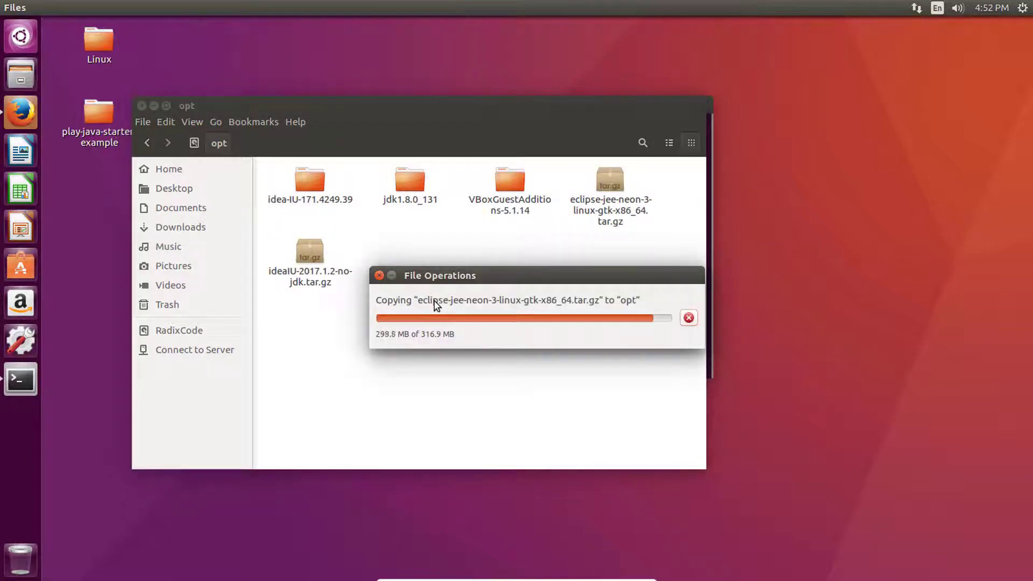
- Extract the Eclipse archive in /opt into a new eclipse folder
{"action": "left_click", "coordinate": [688, 317]}
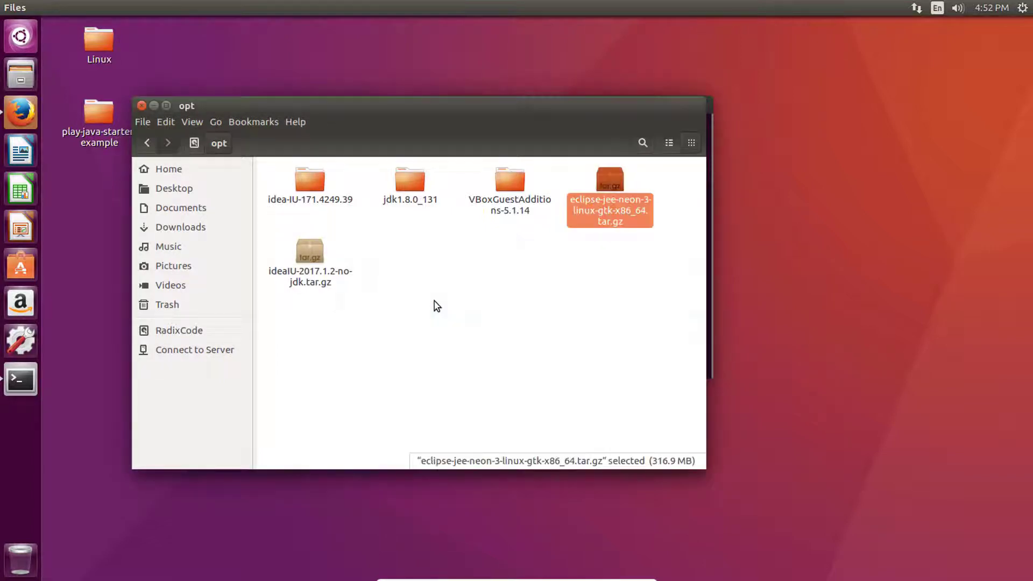
{"action": "right_click", "coordinate": [608, 205]}
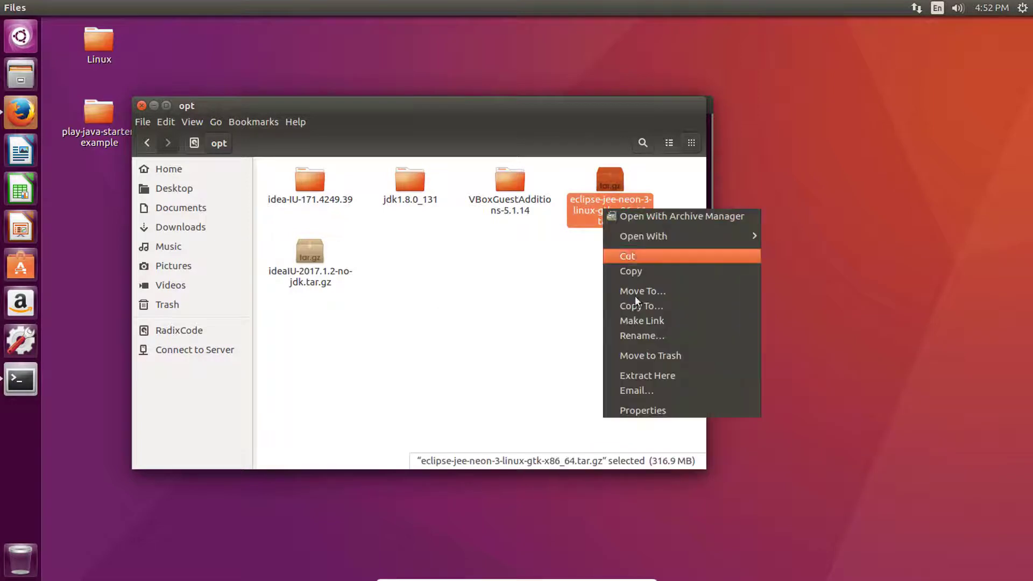
{"action": "left_click", "coordinate": [647, 375]}
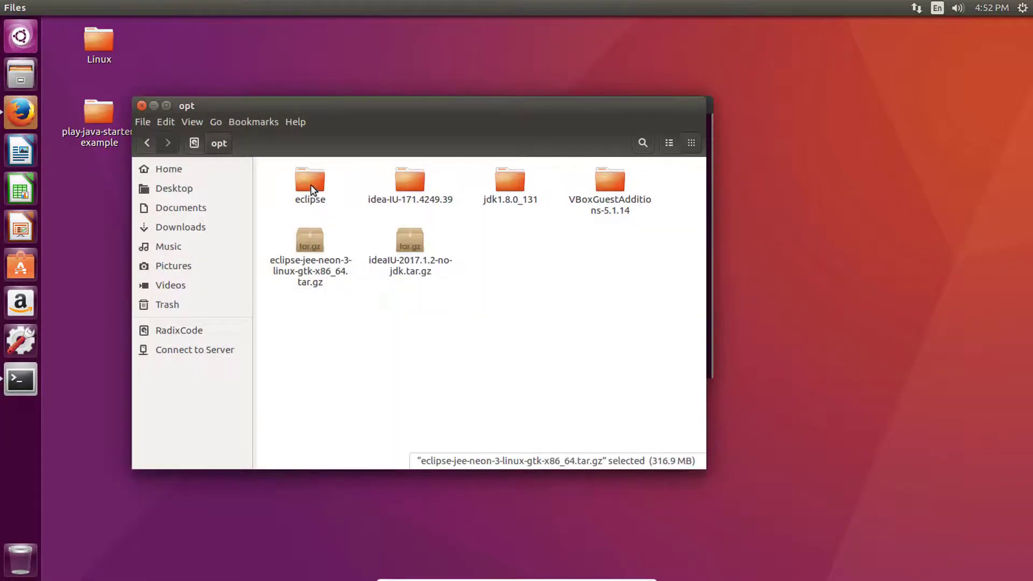
{"action": "left_click", "coordinate": [310, 183]}
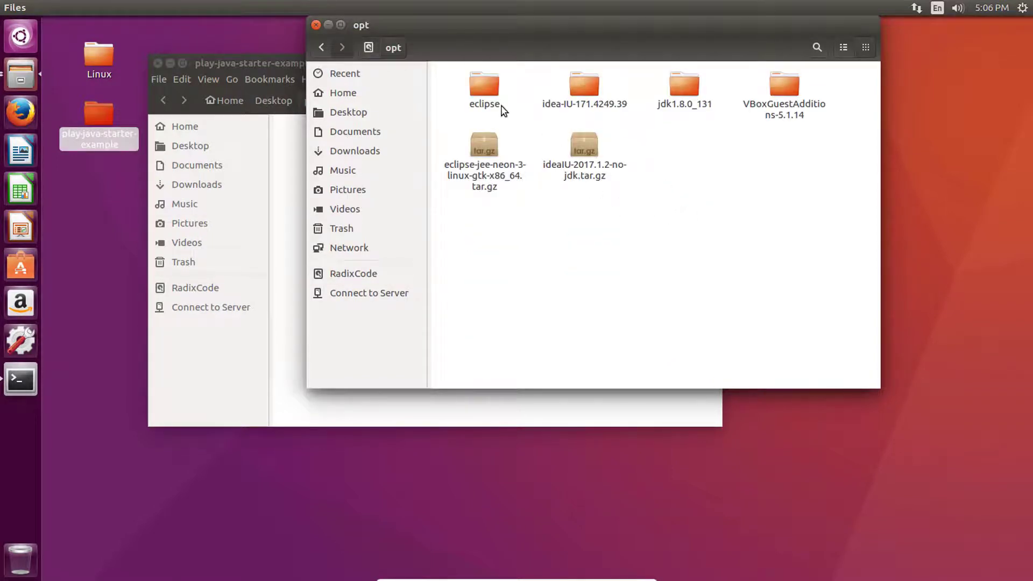
- Run ./eclipse from /opt/eclipse and accept the default workspace in the launcher
{"action": "double_click", "coordinate": [484, 85]}
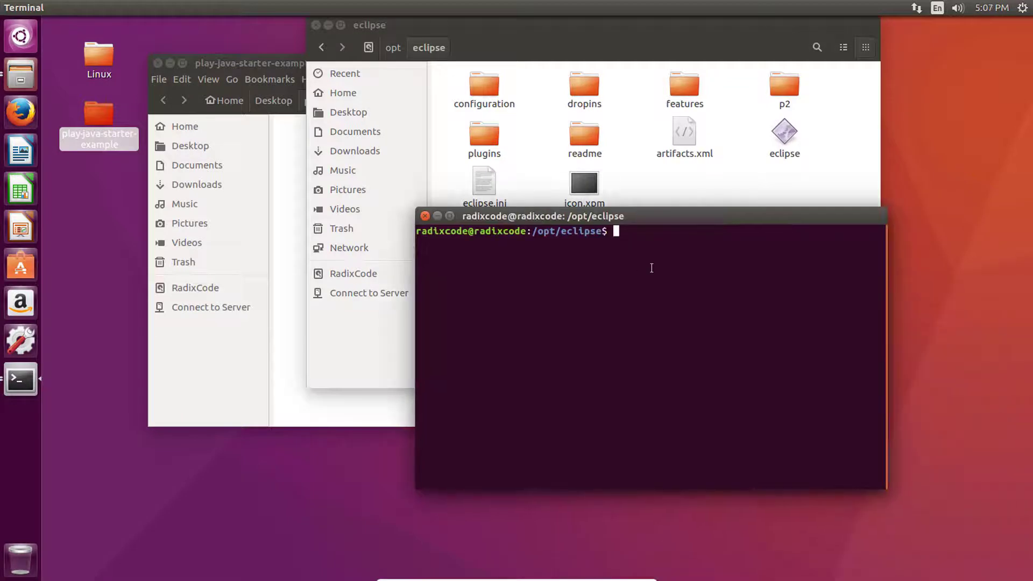
{"action": "type", "text": "ls"}
{"action": "type", "text": "./"}
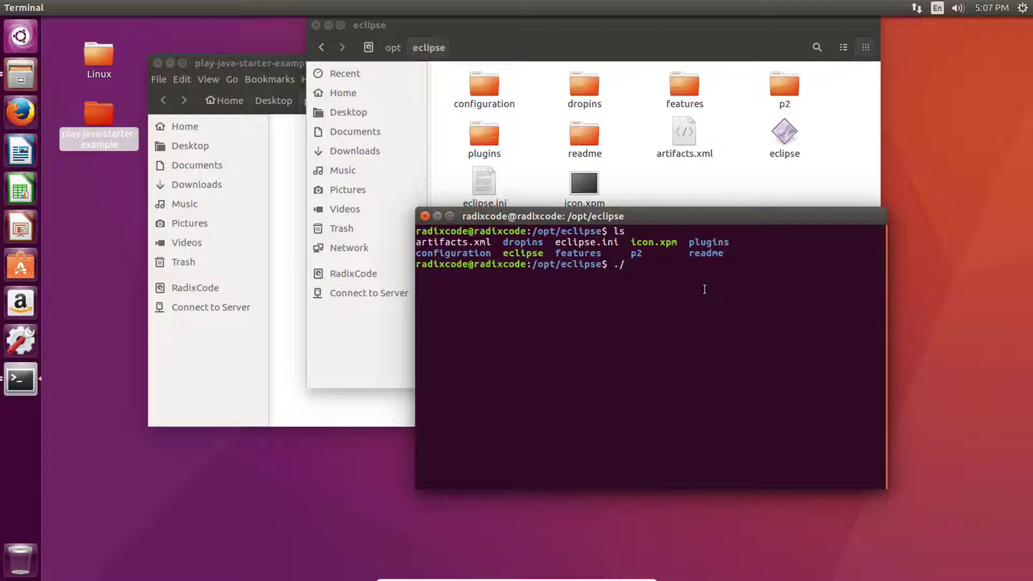
{"action": "type", "text": "eclipse"}
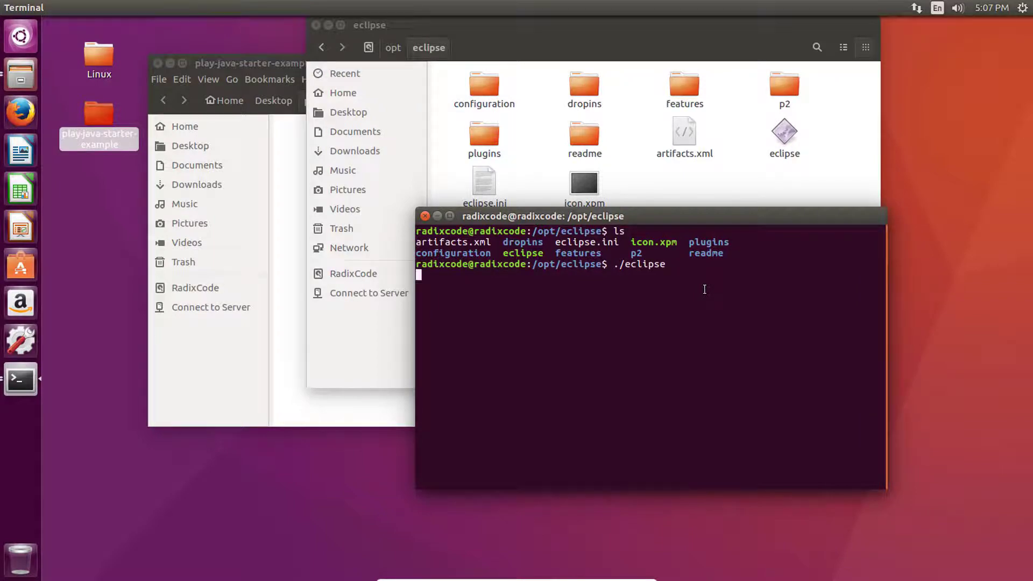
{"action": "key", "text": "Return"}
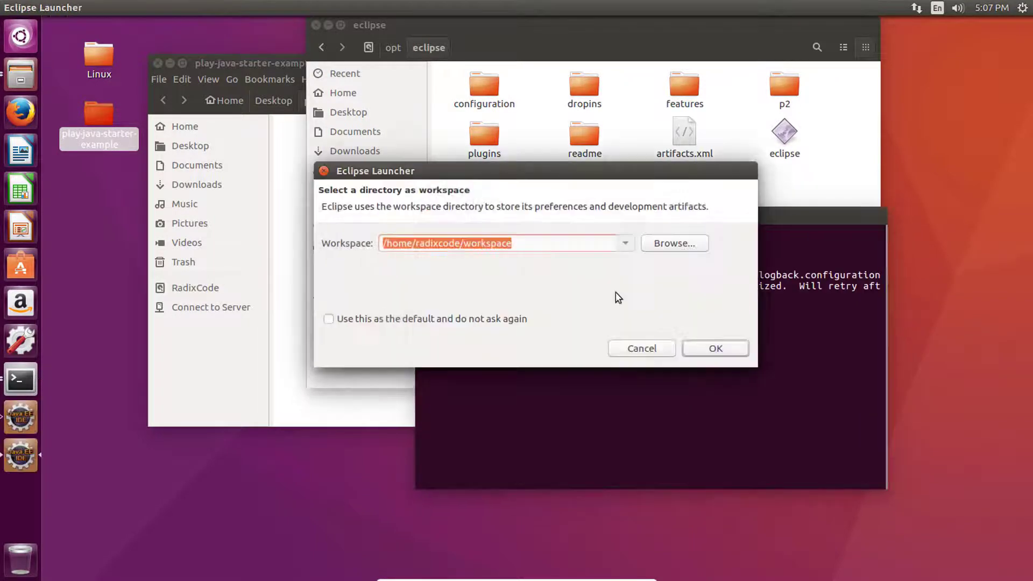
{"action": "left_click", "coordinate": [715, 348]}
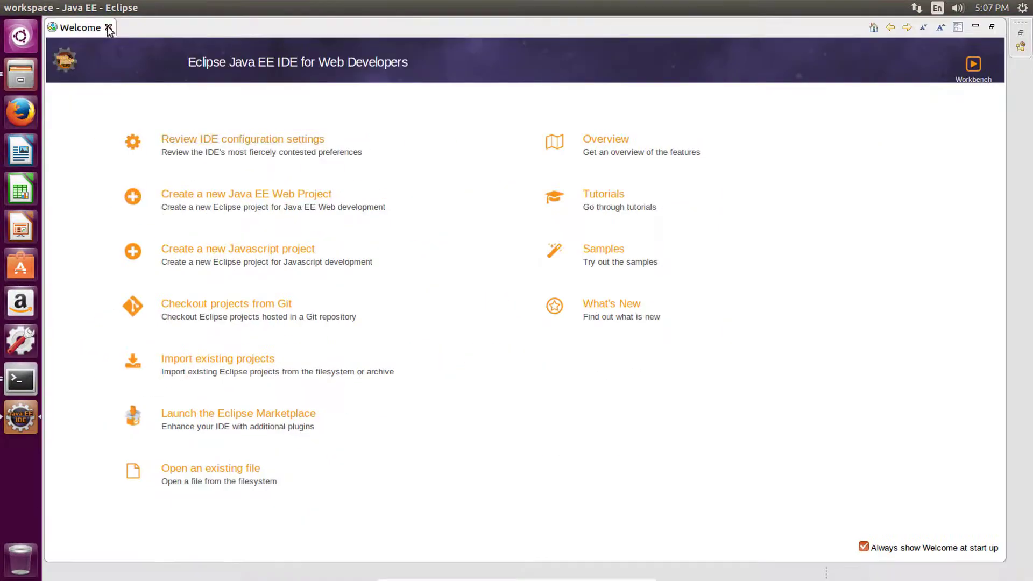
- Close the Welcome page, then open the Help menu
{"action": "left_click", "coordinate": [109, 27]}
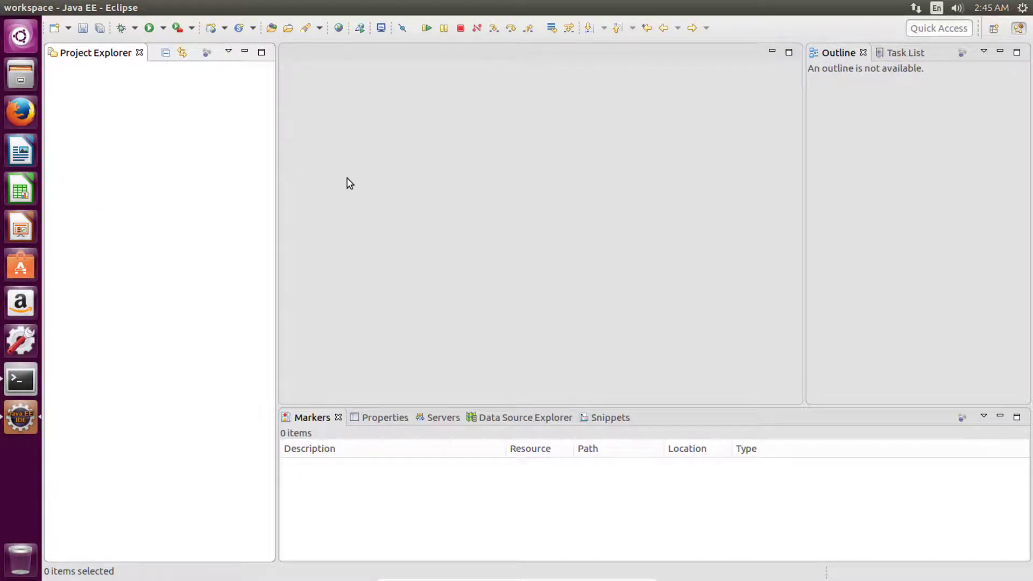
{"action": "mouse_move", "coordinate": [445, 286]}
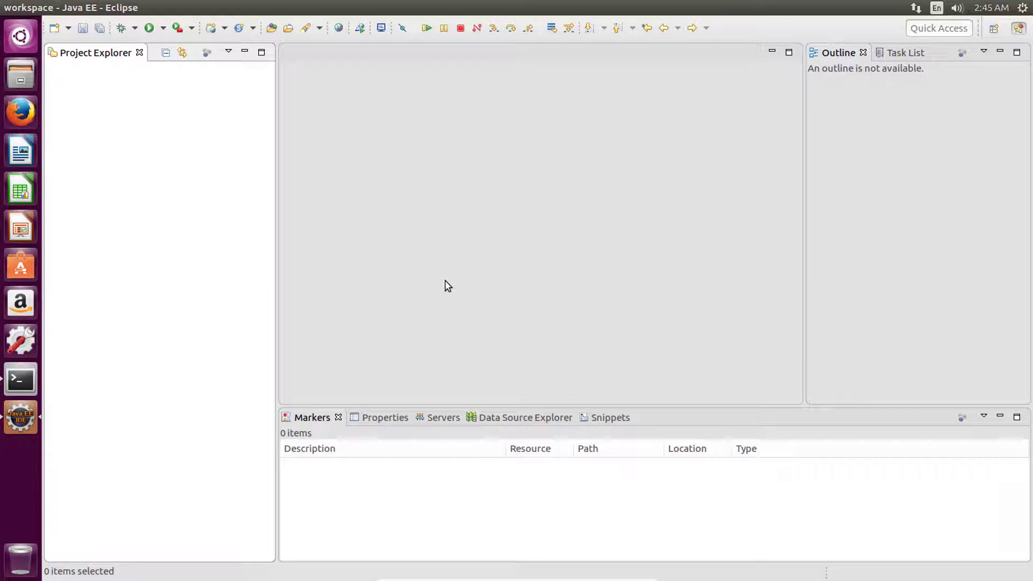
{"action": "mouse_move", "coordinate": [390, 251]}
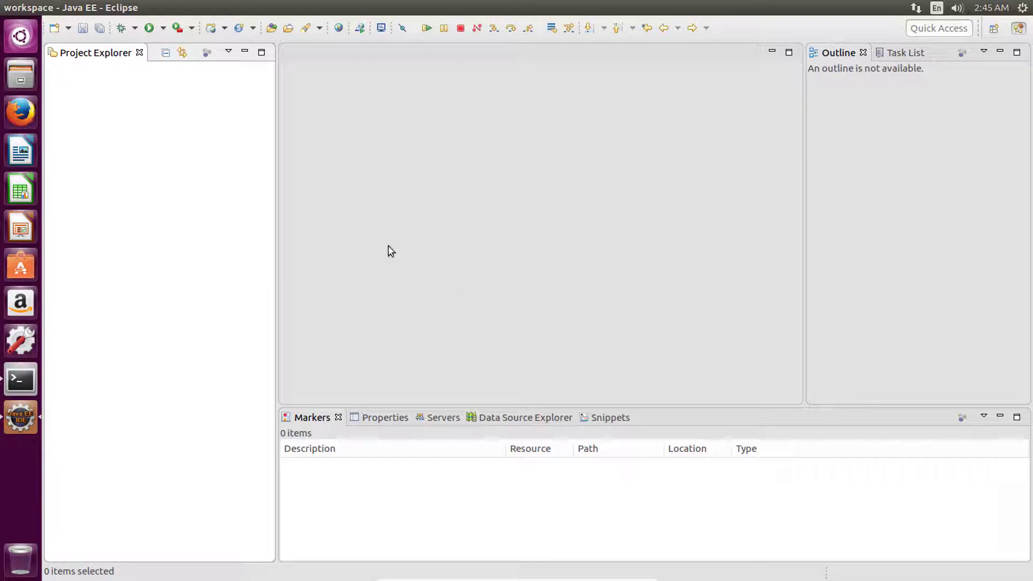
{"action": "left_click", "coordinate": [300, 7]}
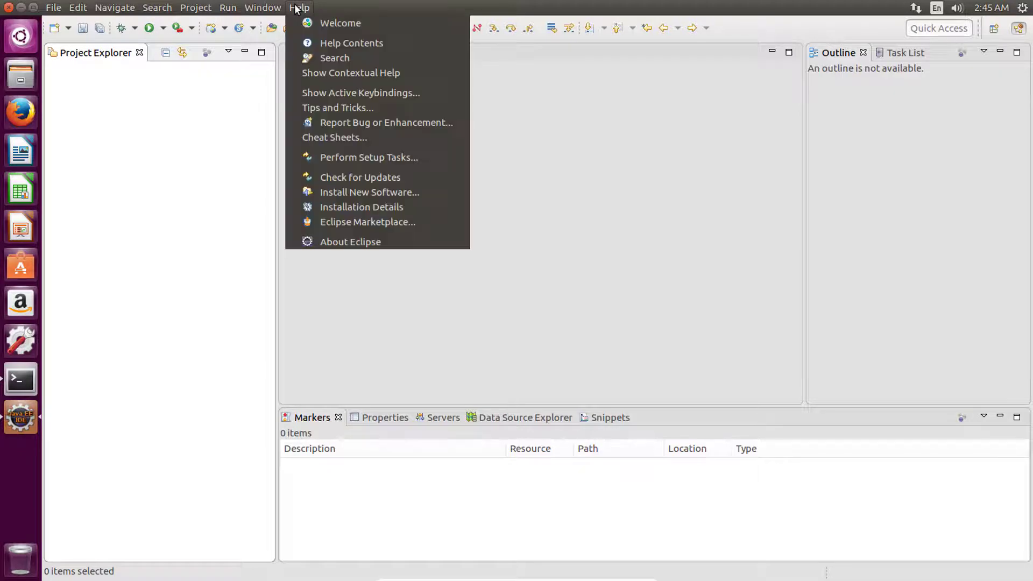
{"action": "mouse_move", "coordinate": [367, 222]}
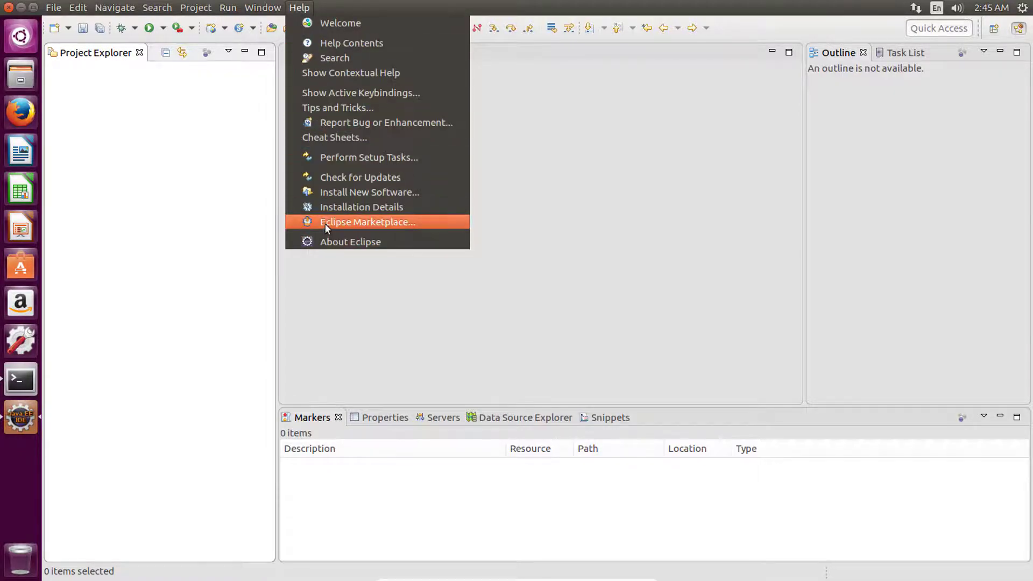
- Choose Eclipse Marketplace... from the Help menu
{"action": "left_click", "coordinate": [367, 222]}
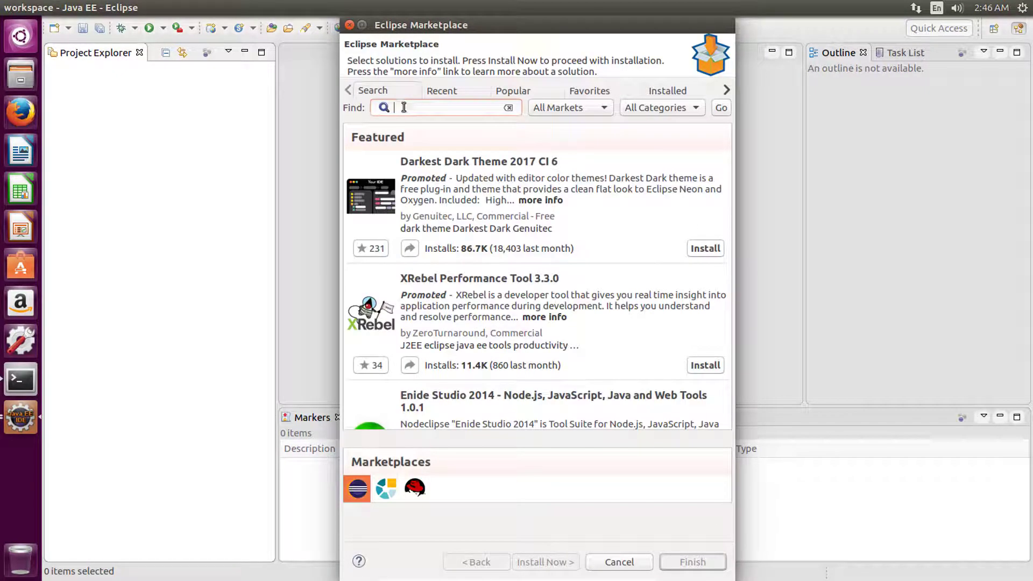
- Search the Marketplace for 'kotlin' and install Kotlin Plugin for Eclipse 0.8.2
{"action": "type", "text": "kotlin"}
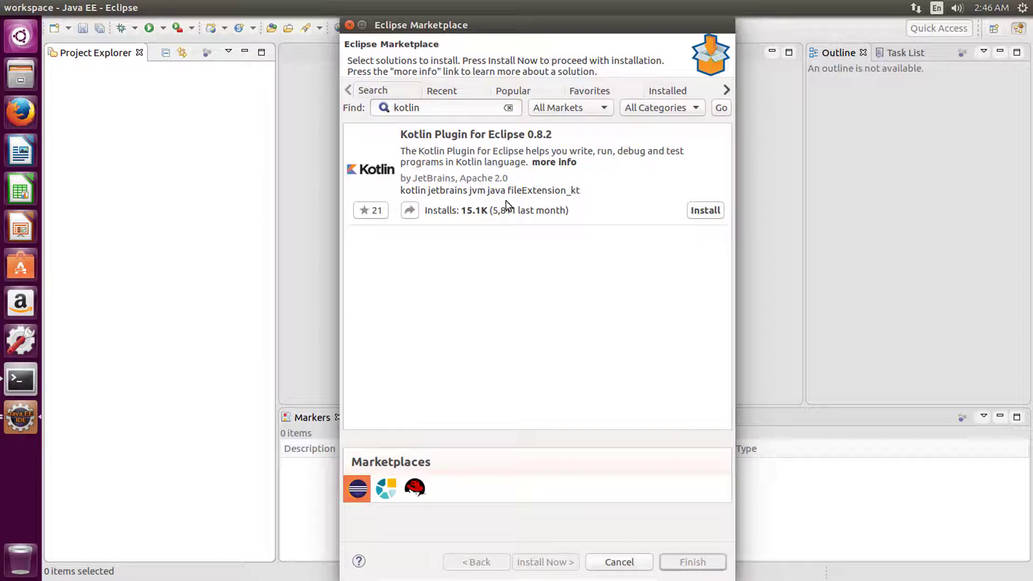
{"action": "mouse_move", "coordinate": [626, 227]}
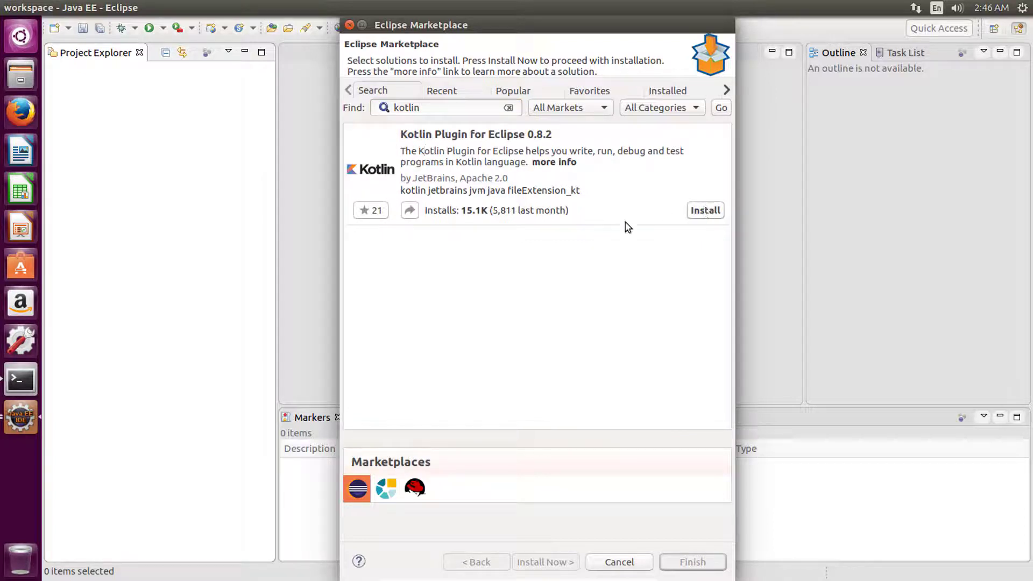
{"action": "left_click", "coordinate": [704, 210]}
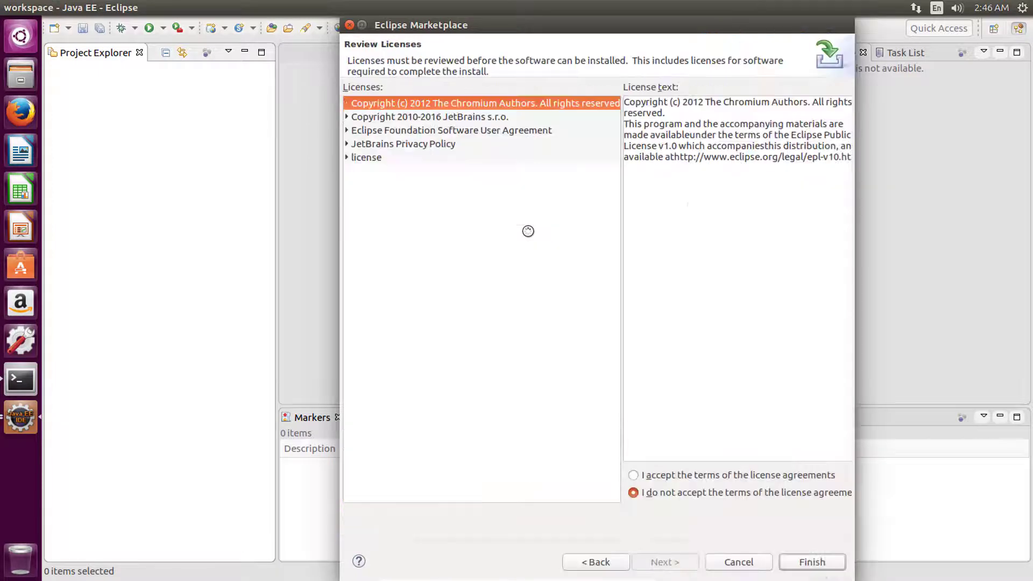
- Accept the license agreement terms and finish to begin installing the Kotlin plugin
{"action": "left_click", "coordinate": [633, 475]}
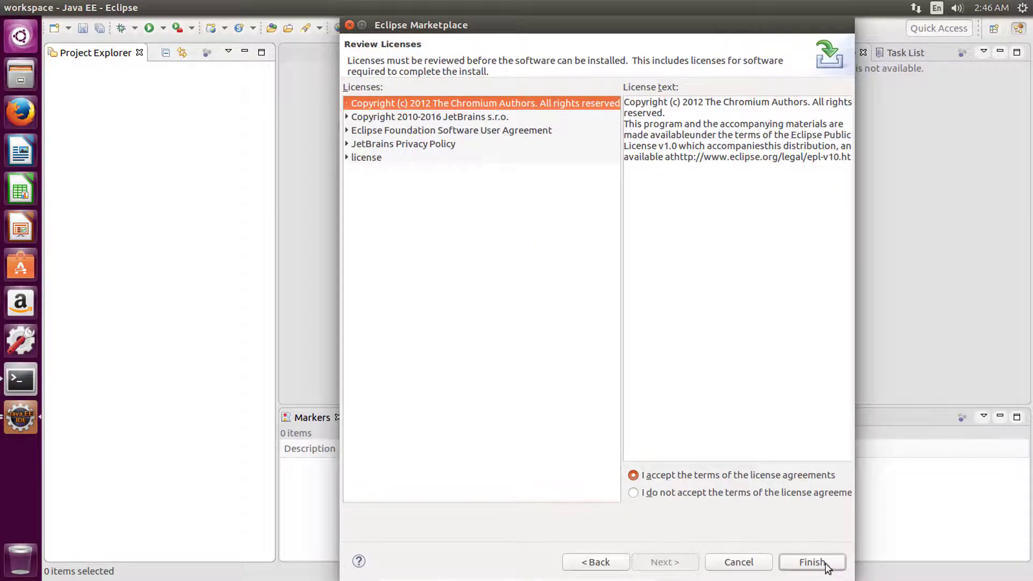
{"action": "left_click", "coordinate": [812, 561]}
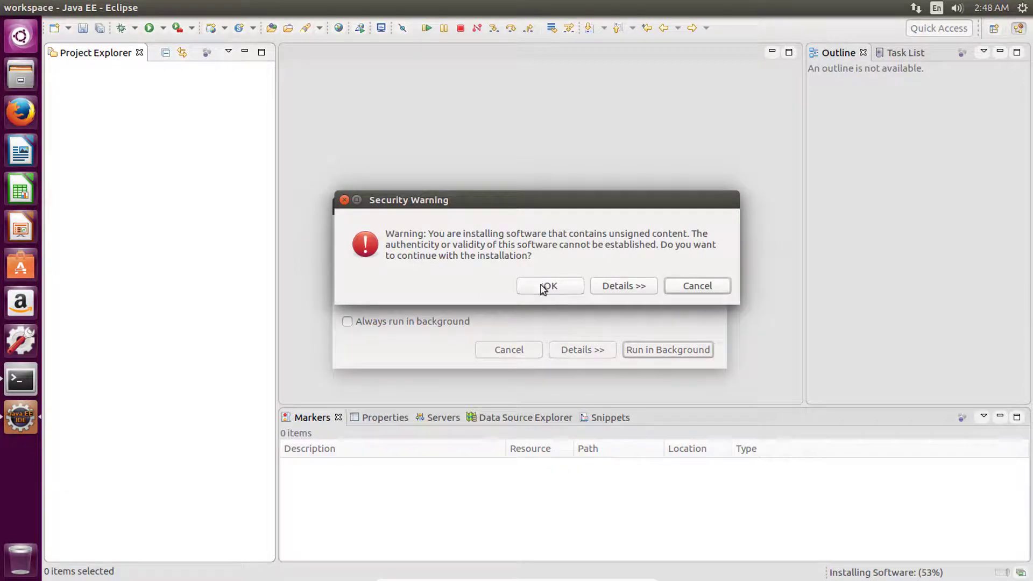
- Approve the unsigned-content Security Warning and accept the Eclipse restart prompt
{"action": "left_click", "coordinate": [549, 285]}
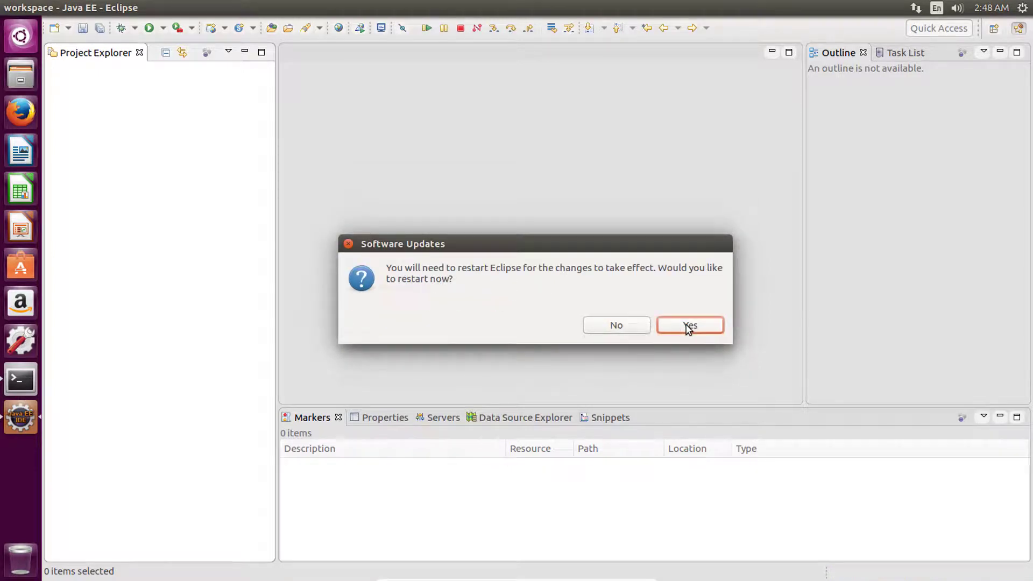
{"action": "left_click", "coordinate": [689, 325]}
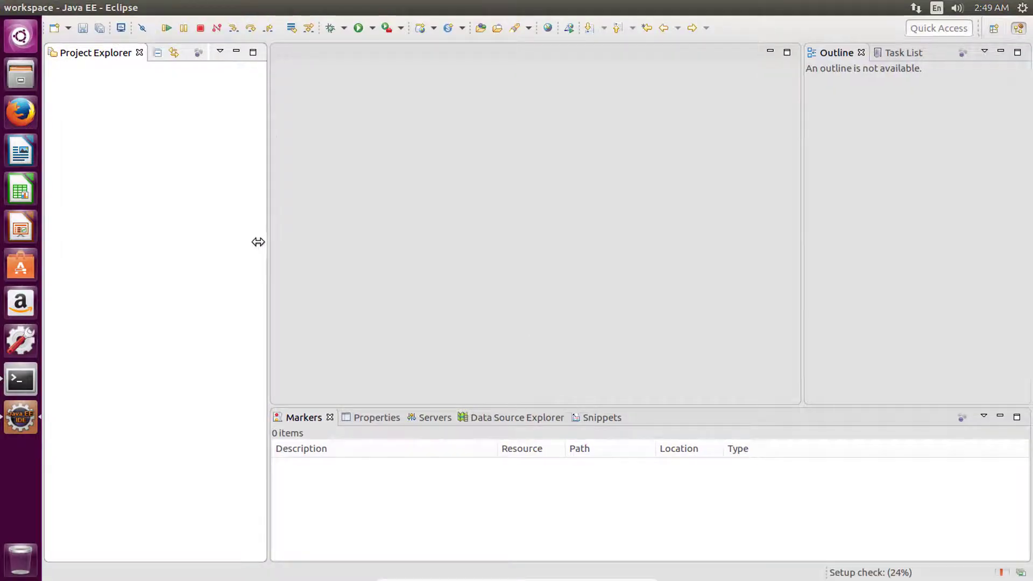
- Narrow the Project Explorer pane and start the File > New > Project wizard
{"action": "left_click_drag", "start_coordinate": [258, 242], "coordinate": [235, 242]}
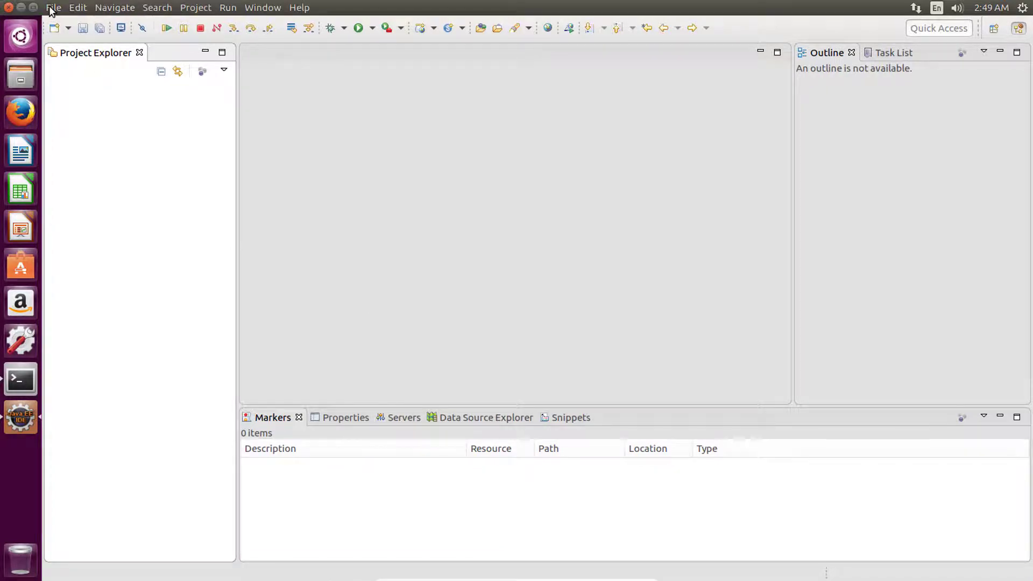
{"action": "left_click", "coordinate": [52, 7]}
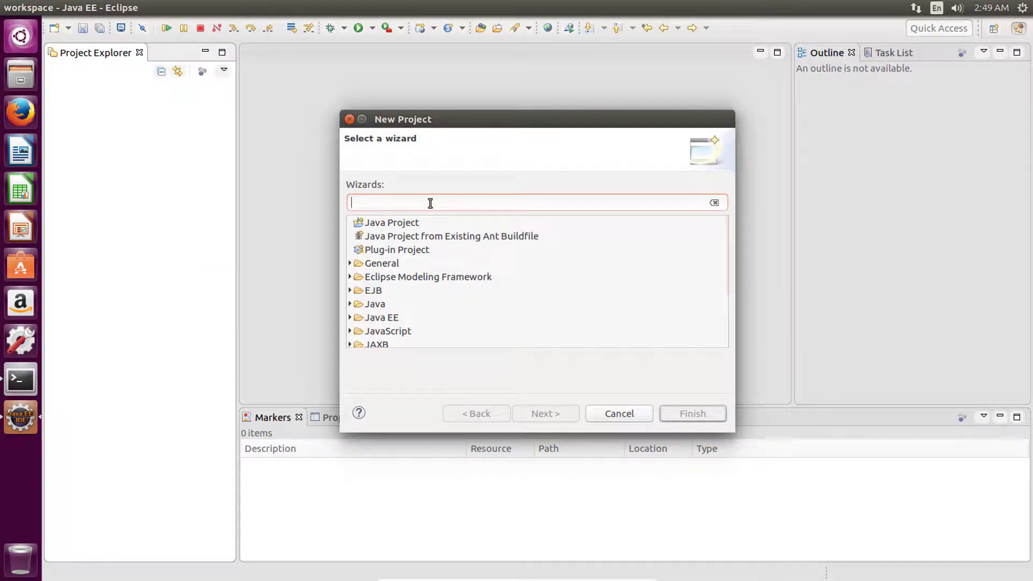
- Create the Kotlin project 'MyFirstProject' and expand it in Project Explorer
{"action": "type", "text": "kotlin"}
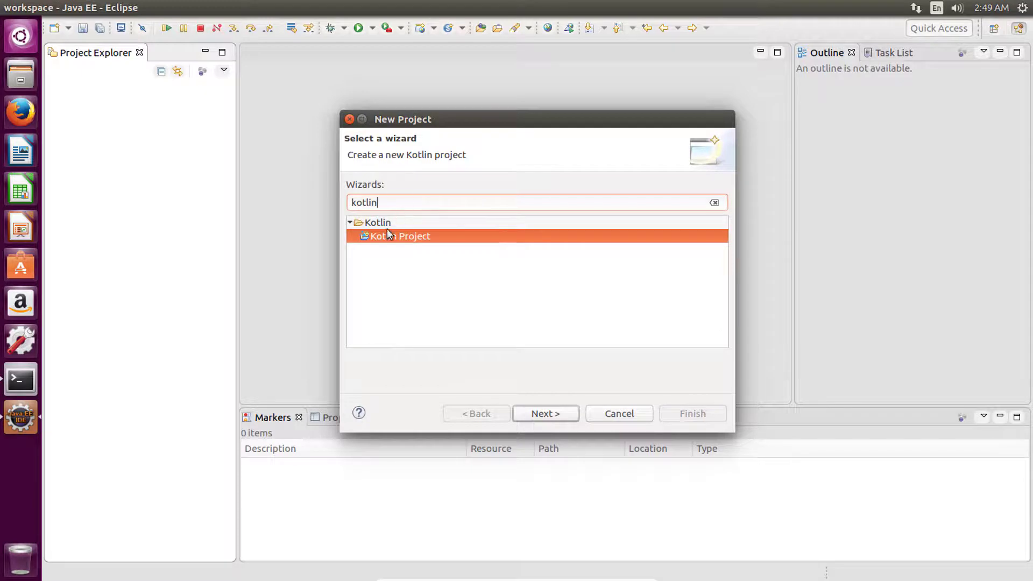
{"action": "left_click", "coordinate": [545, 413]}
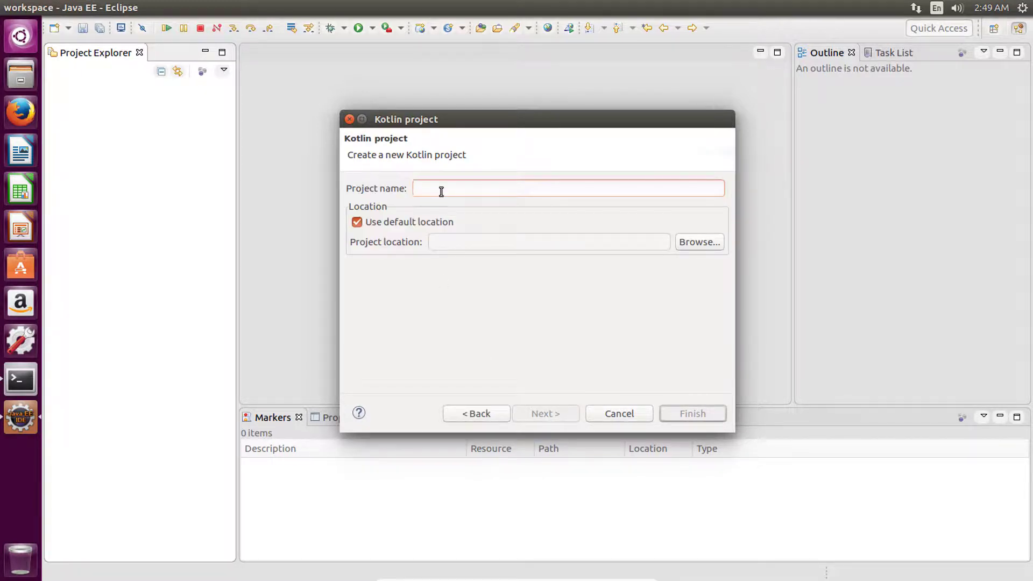
{"action": "type", "text": "MyFirstPr"}
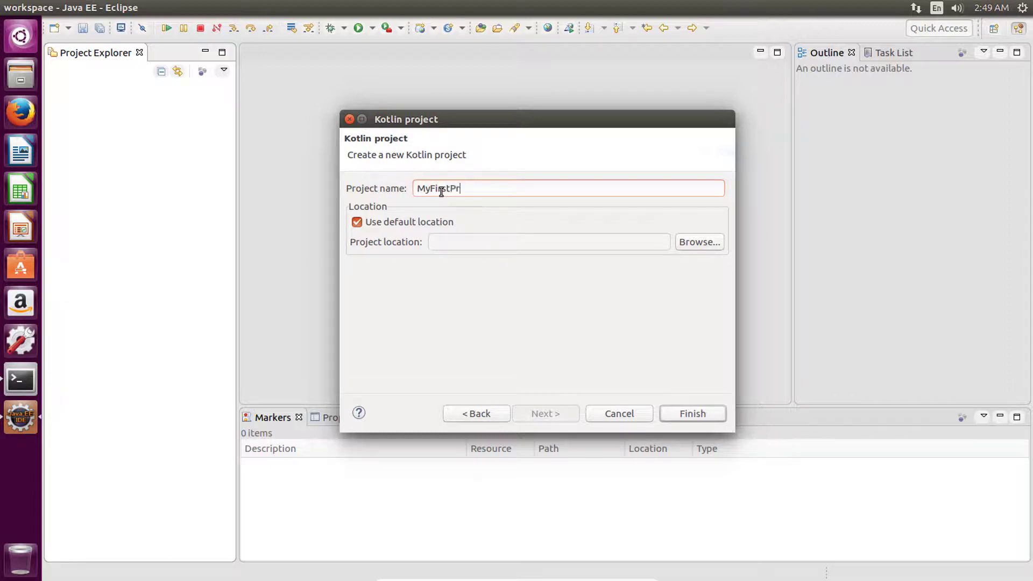
{"action": "type", "text": "ojecy"}
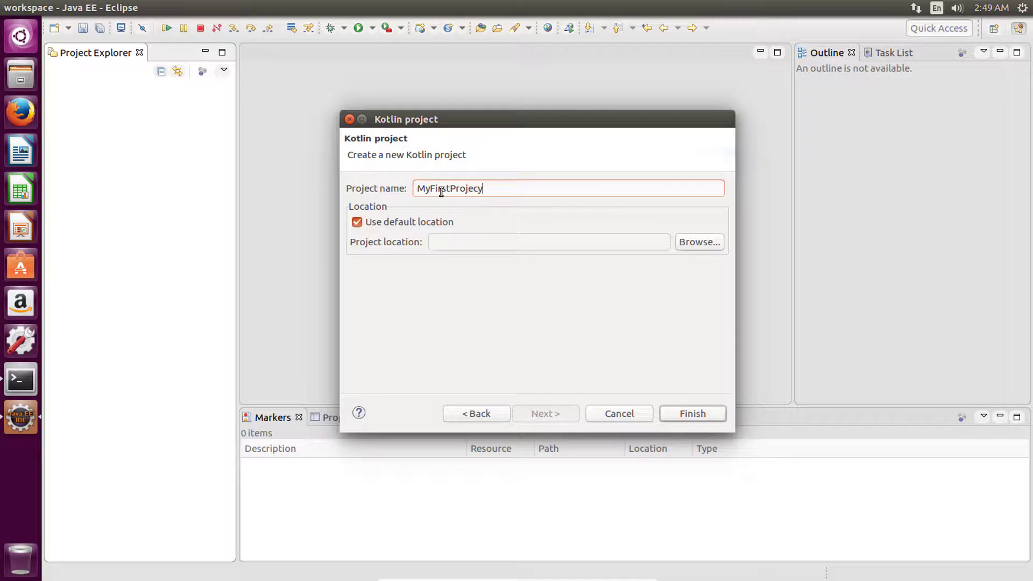
{"action": "type", "text": "MyFirstProject"}
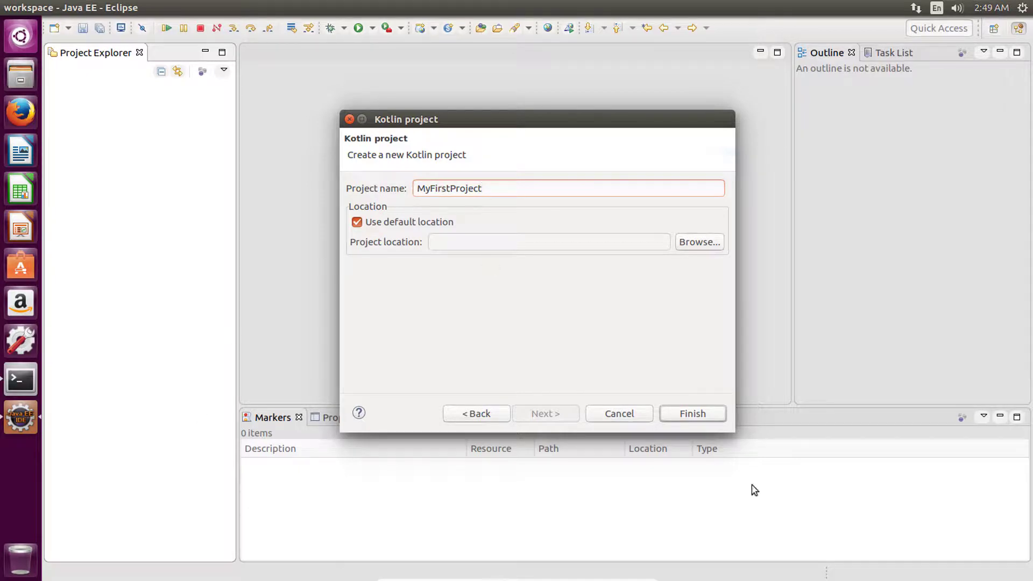
{"action": "left_click", "coordinate": [692, 413]}
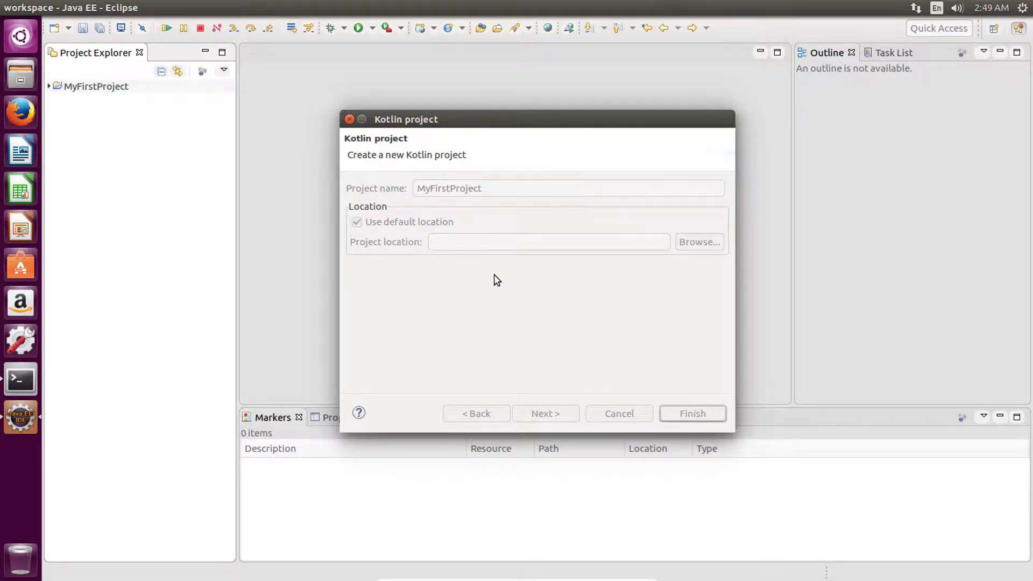
{"action": "left_click", "coordinate": [692, 414]}
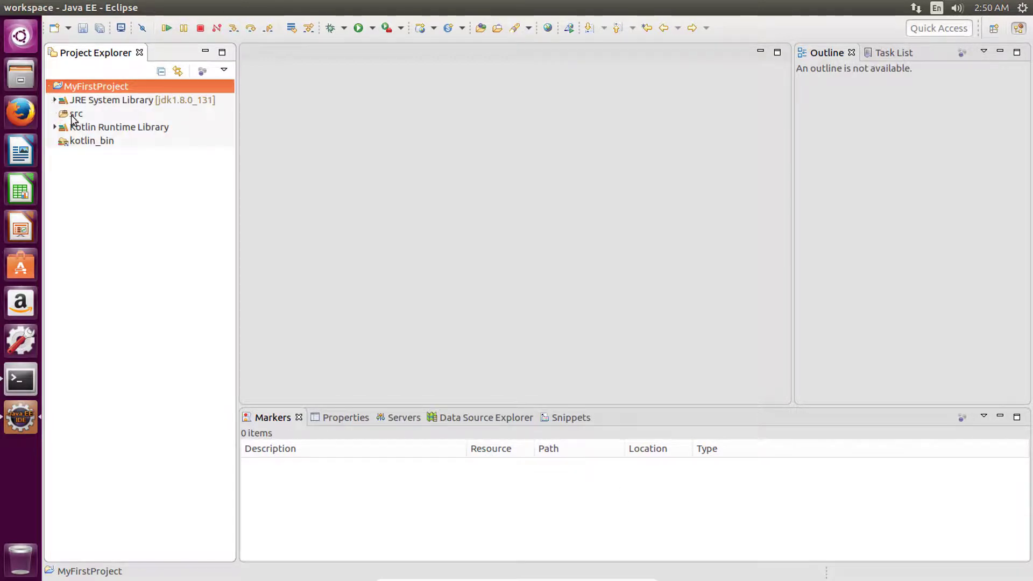
- Create a Kotlin File named 'Main' in the src folder via New > Other
{"action": "left_click", "coordinate": [77, 114]}
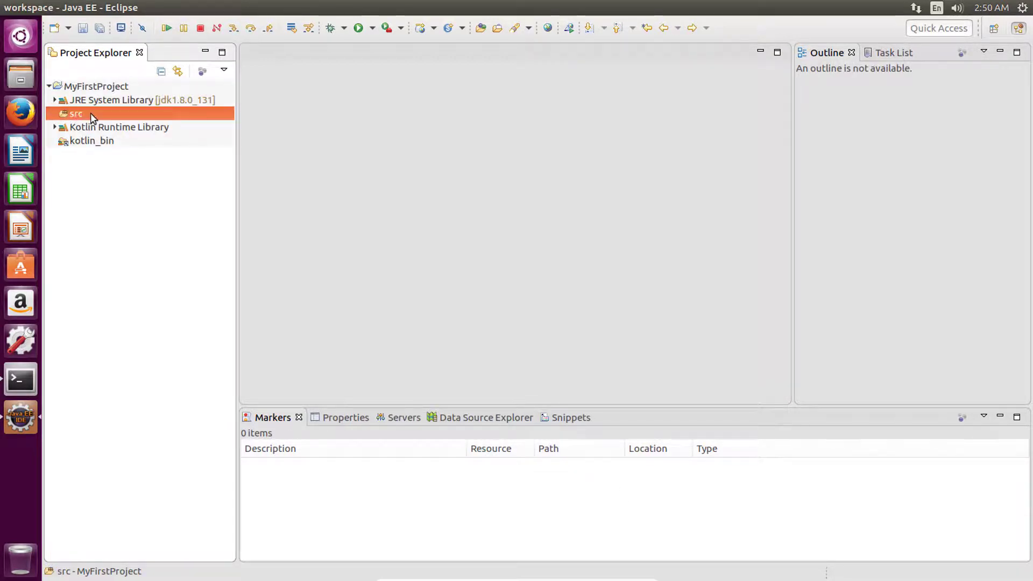
{"action": "right_click", "coordinate": [71, 113]}
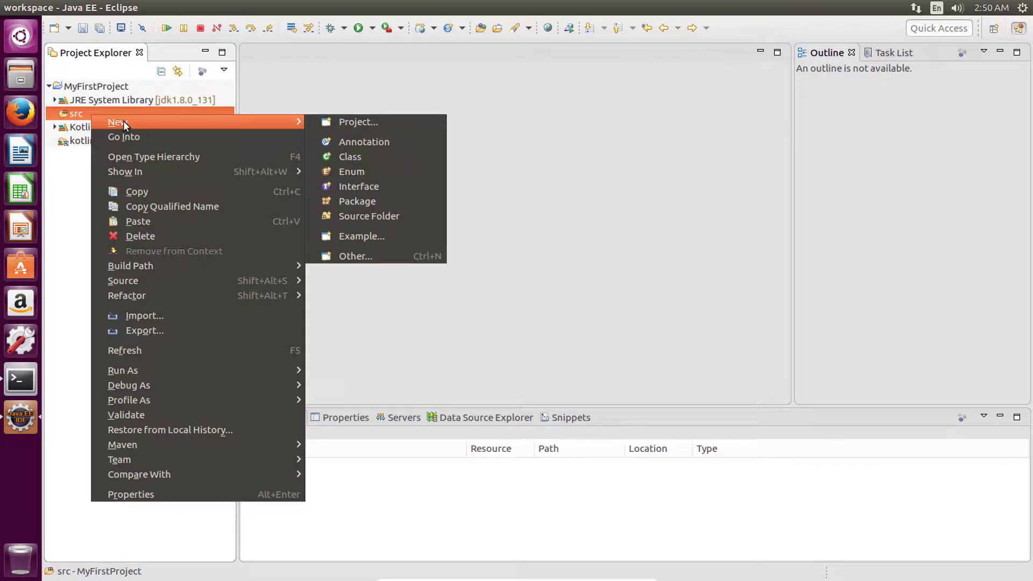
{"action": "mouse_move", "coordinate": [351, 171]}
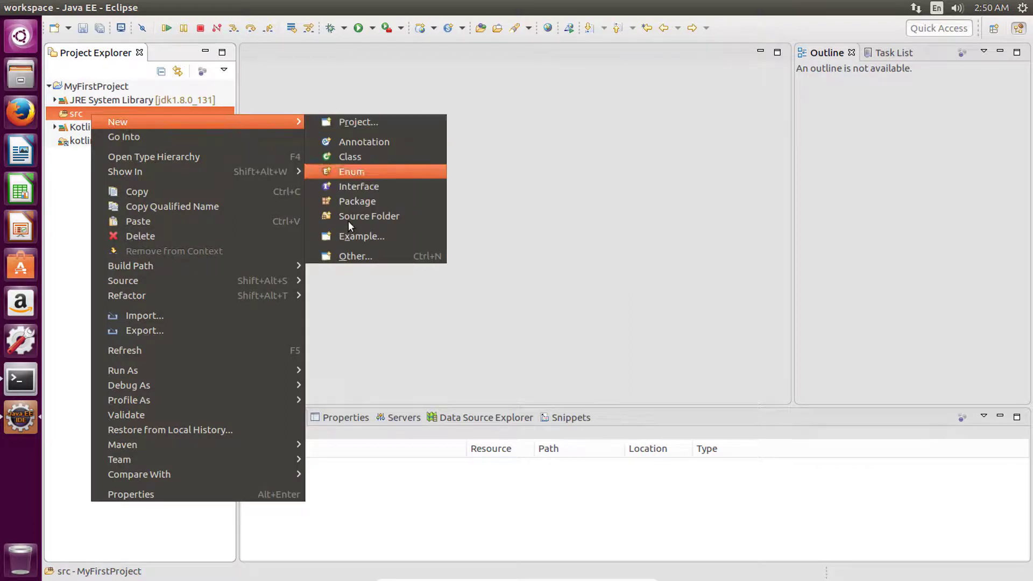
{"action": "left_click", "coordinate": [355, 256]}
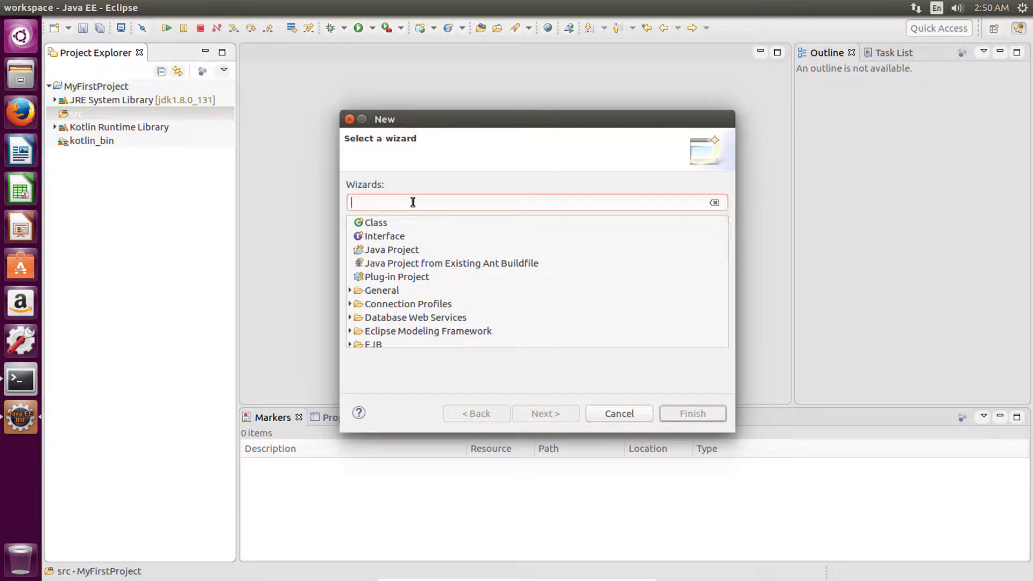
{"action": "type", "text": "kotlin"}
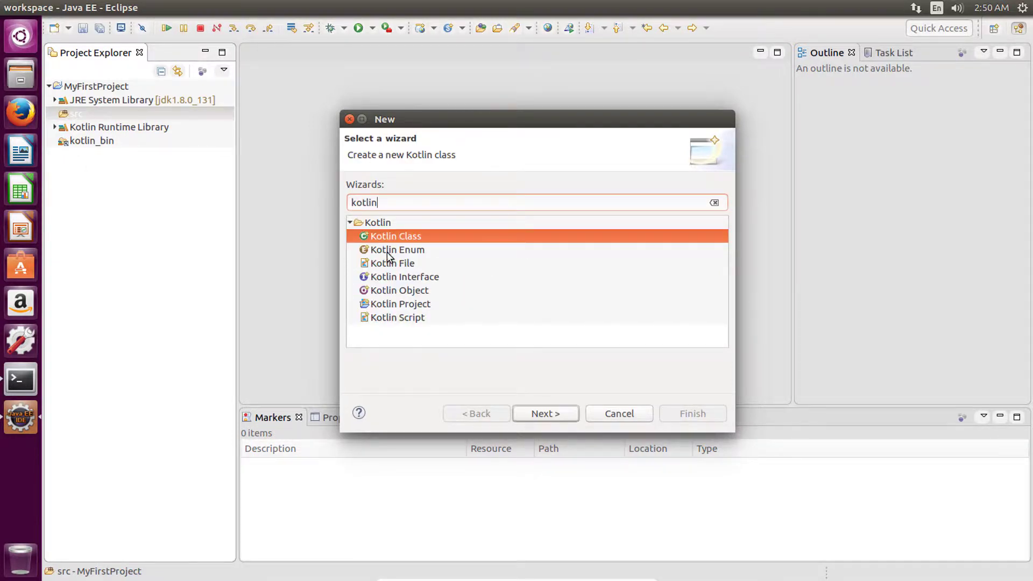
{"action": "left_click", "coordinate": [395, 263]}
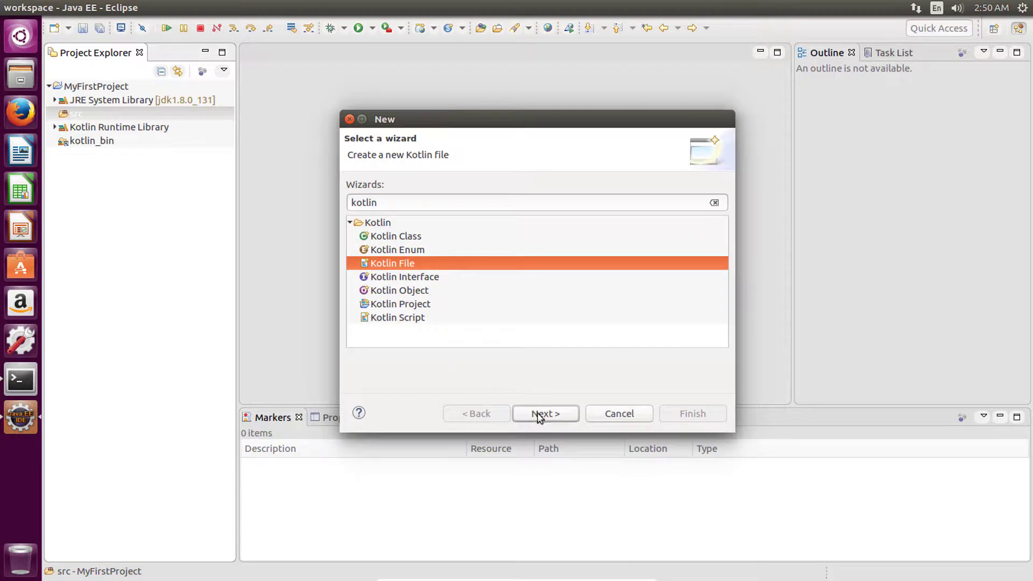
{"action": "left_click", "coordinate": [544, 413]}
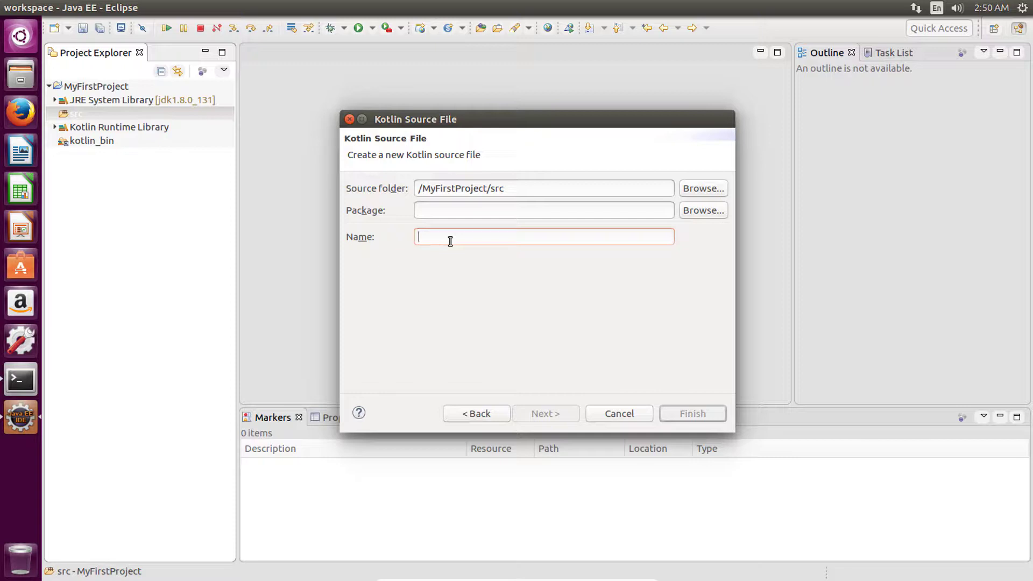
{"action": "type", "text": "Main"}
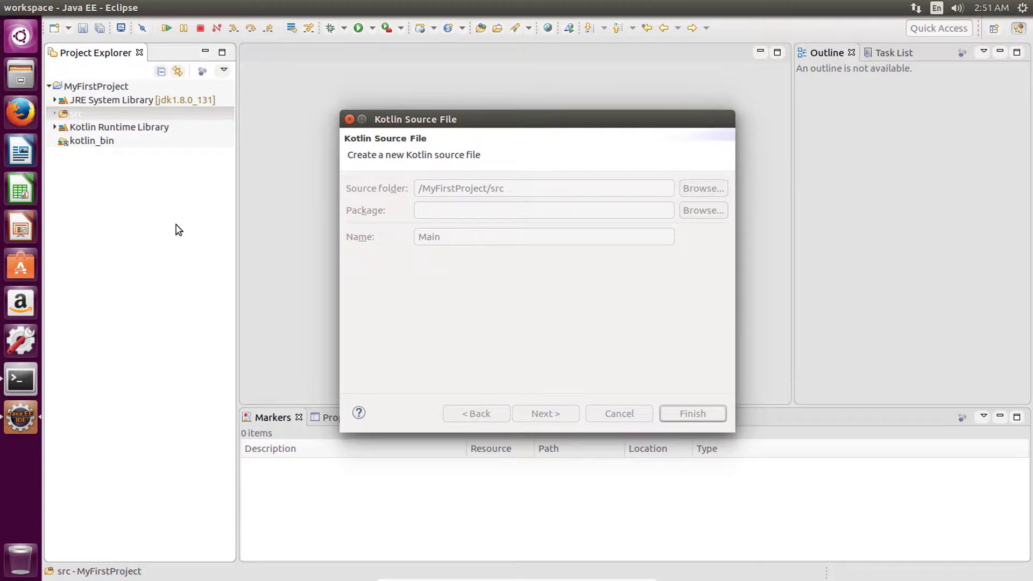
{"action": "left_click", "coordinate": [691, 414]}
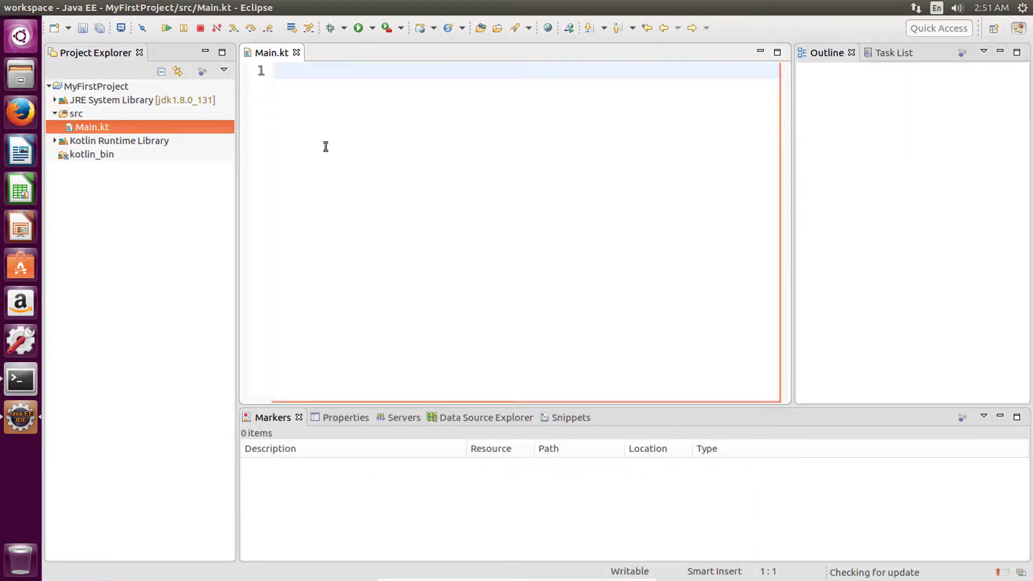
- Type fun main(args : Array<String>) with println("My First Program in Linux")
{"action": "key", "text": "Enter"}
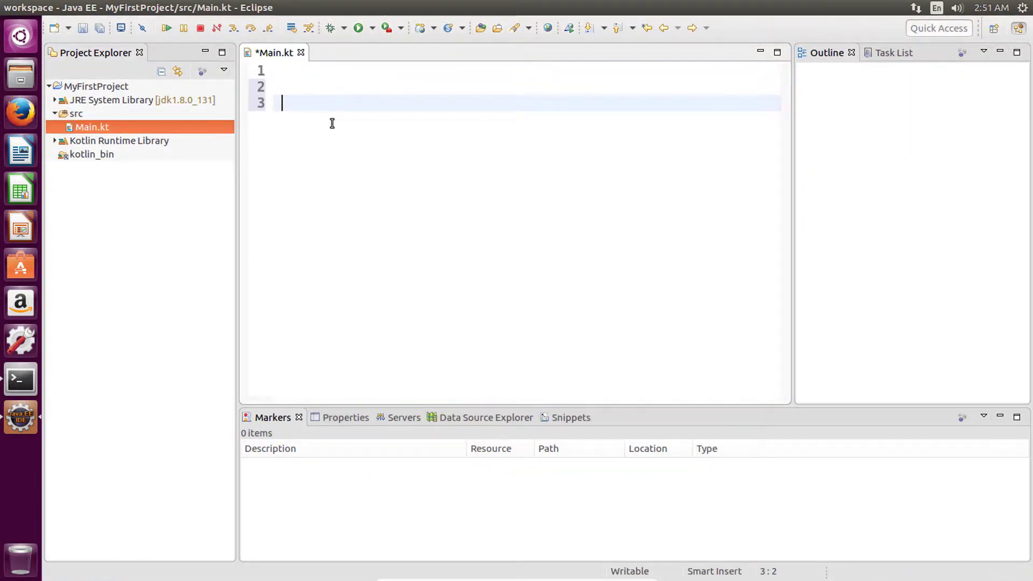
{"action": "type", "text": "fun main()"}
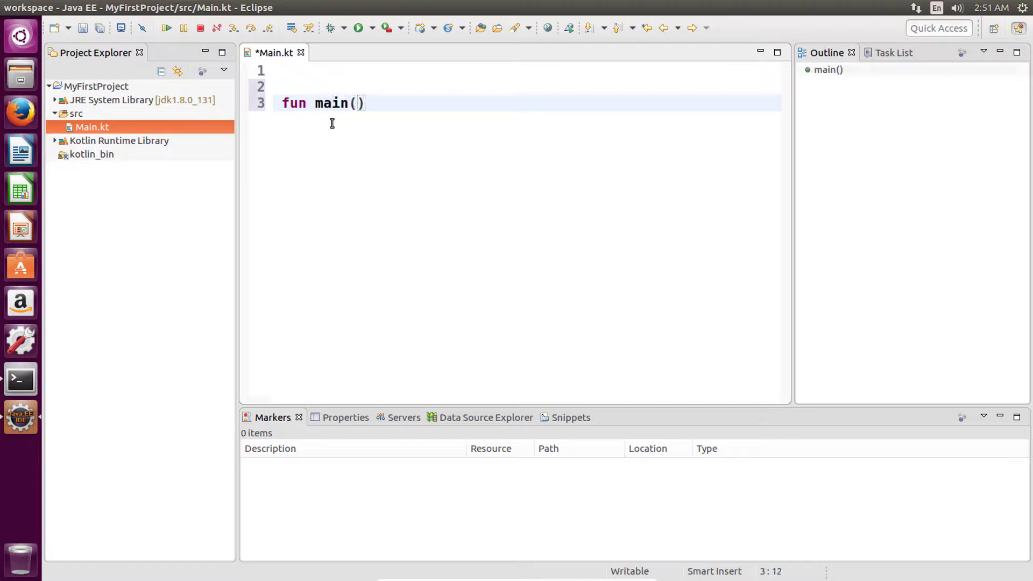
{"action": "type", "text": "args :"}
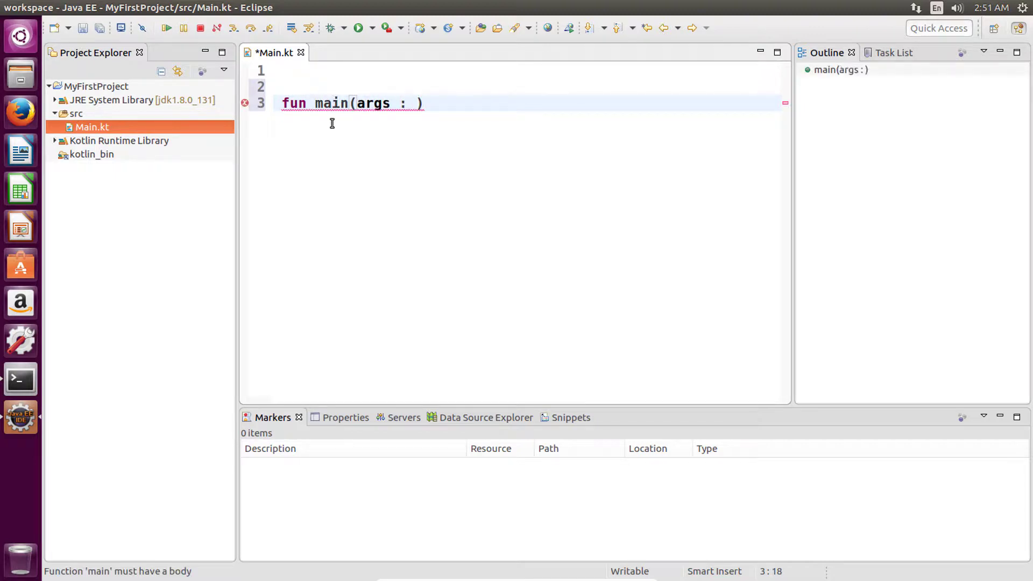
{"action": "type", "text": "Array<>"}
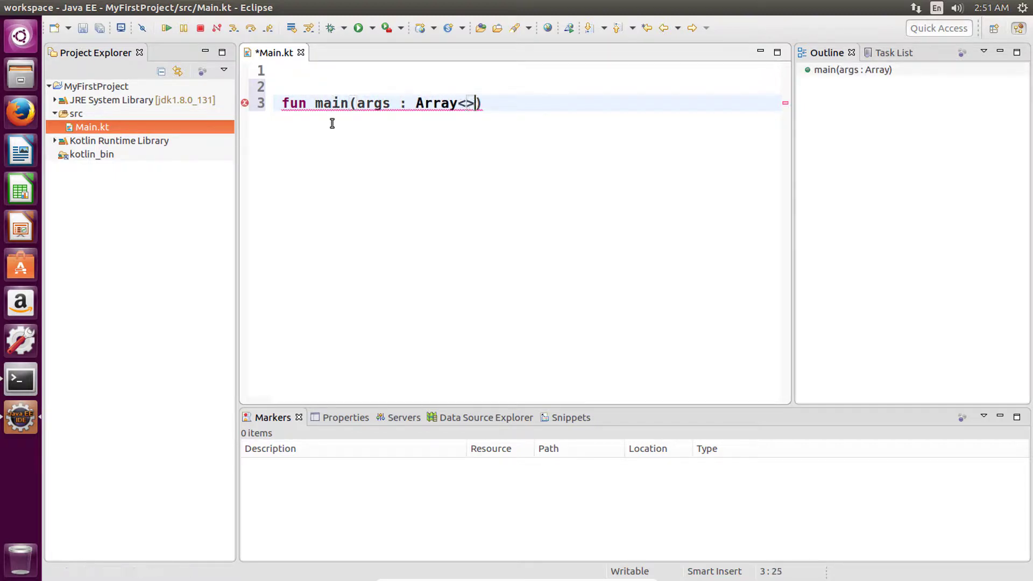
{"action": "type", "text": "String>){"}
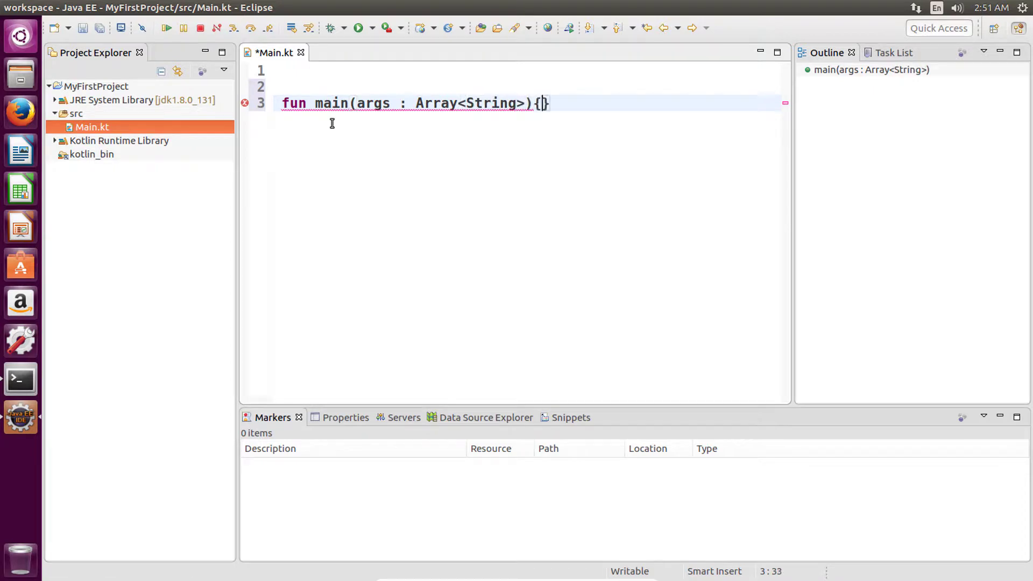
{"action": "type", "text": "println"}
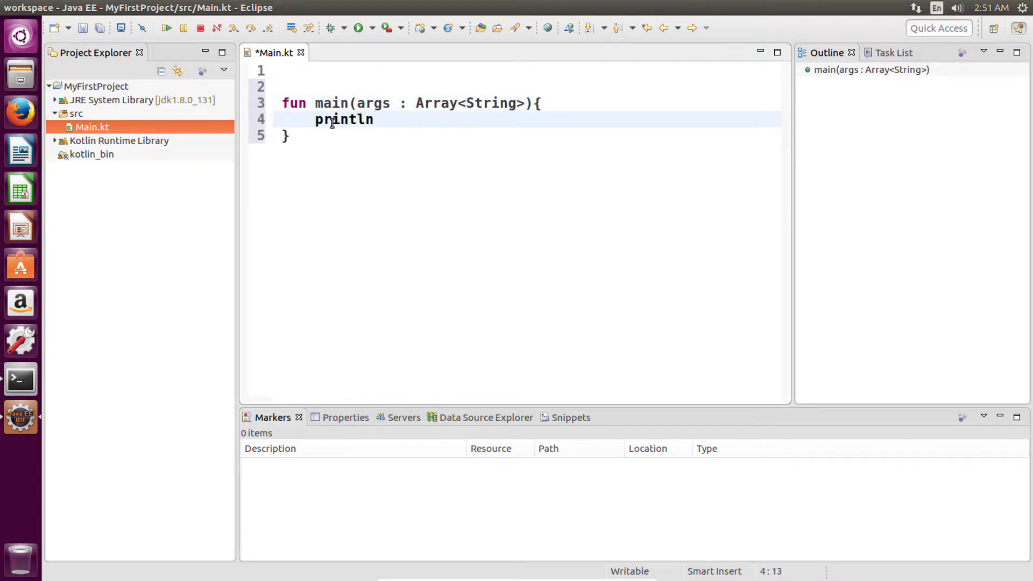
{"action": "type", "text": "(\"M\")"}
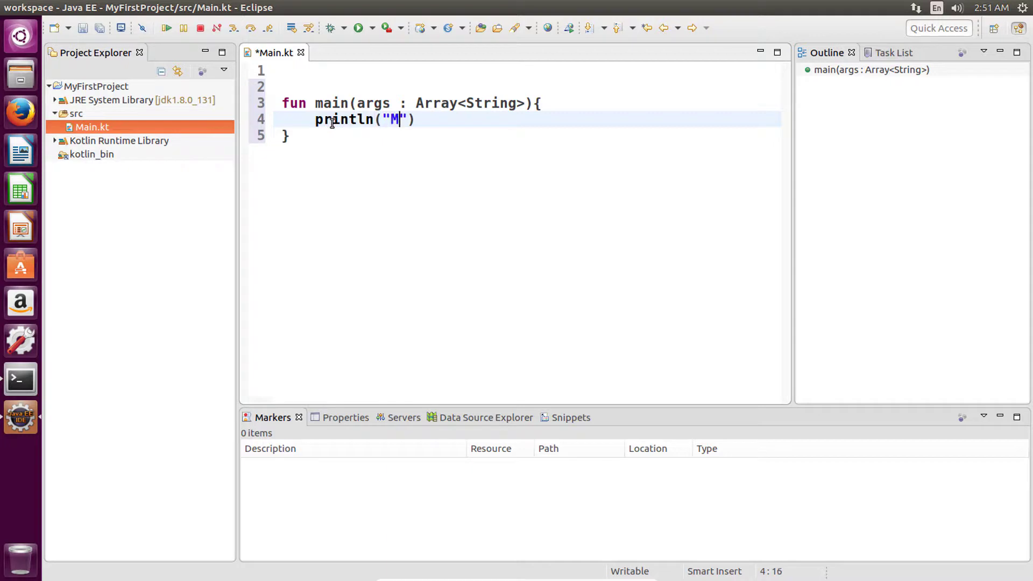
{"action": "type", "text": "y First Pri"}
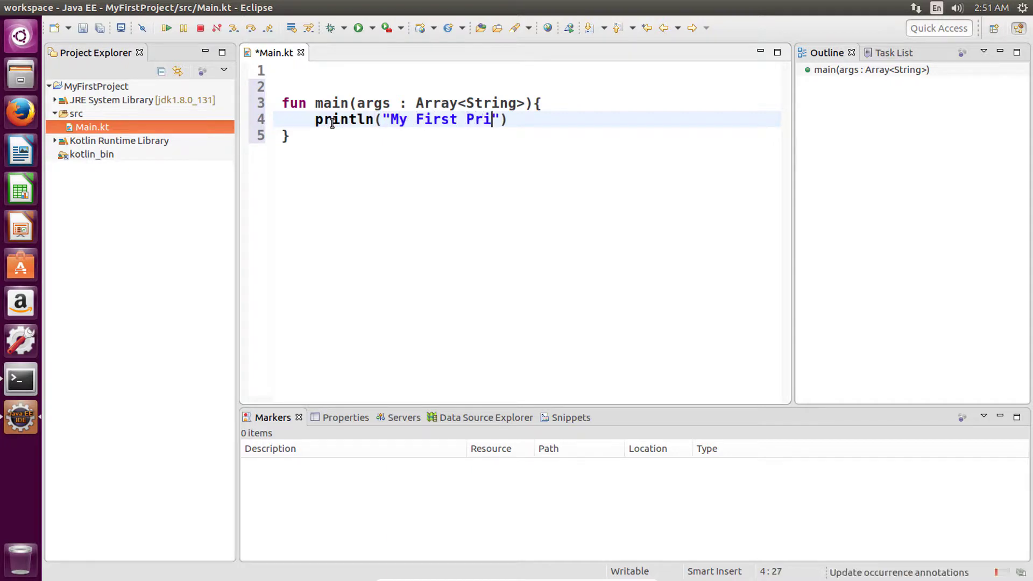
{"action": "type", "text": "gram in"}
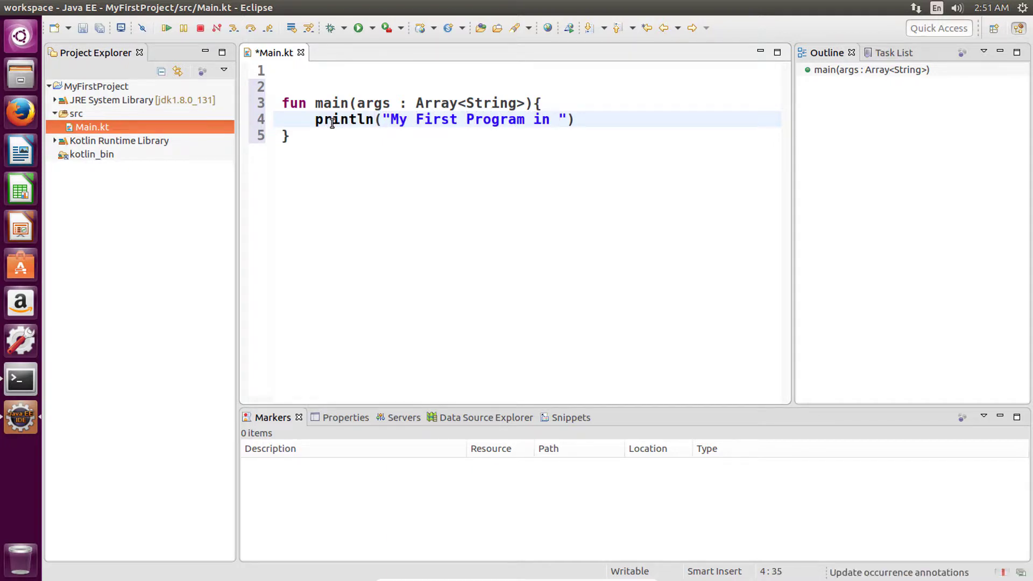
{"action": "type", "text": "Linux"}
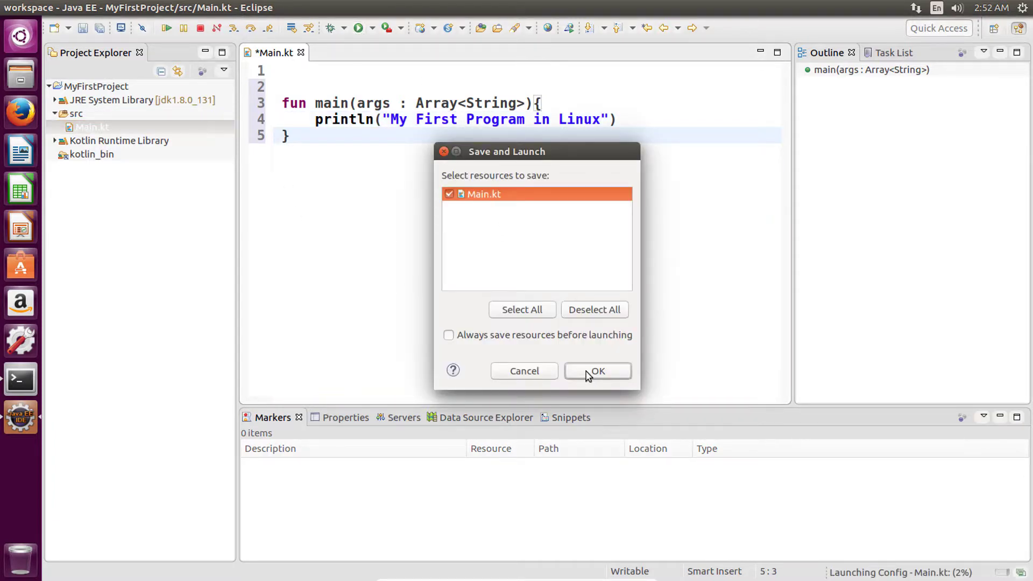
- Confirm the Save and Launch prompt so Main.kt saves and prints to the console
{"action": "left_click", "coordinate": [597, 371]}
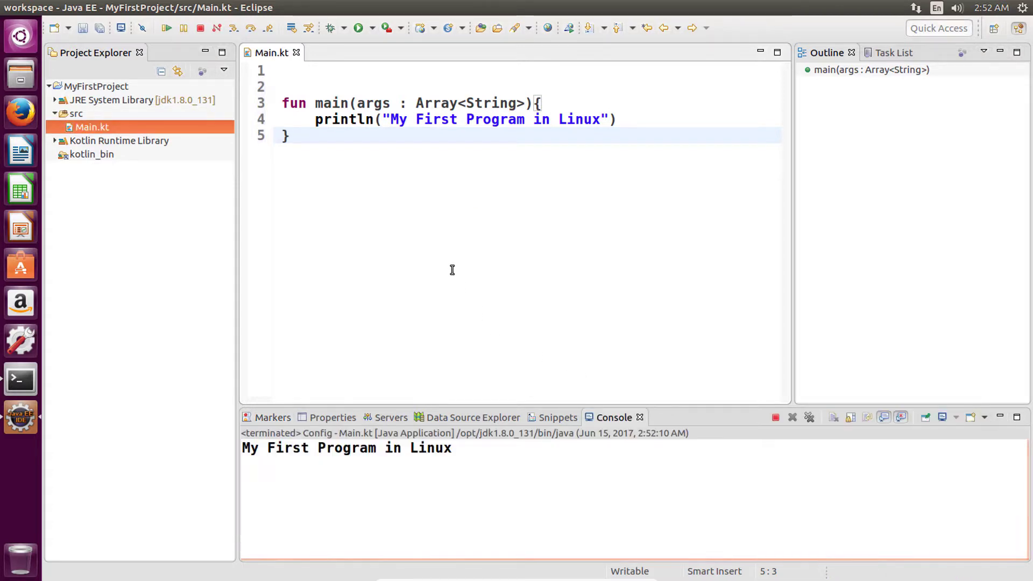